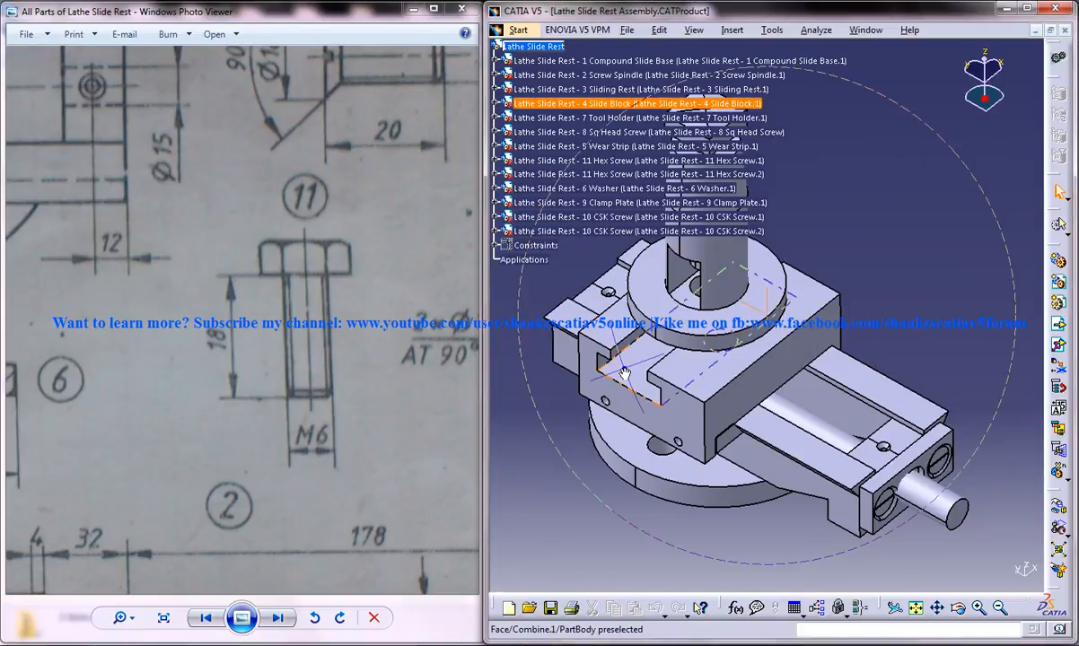
Step: Orbit the lathe slide rest assembly to view it from the spindle end
click(622, 188)
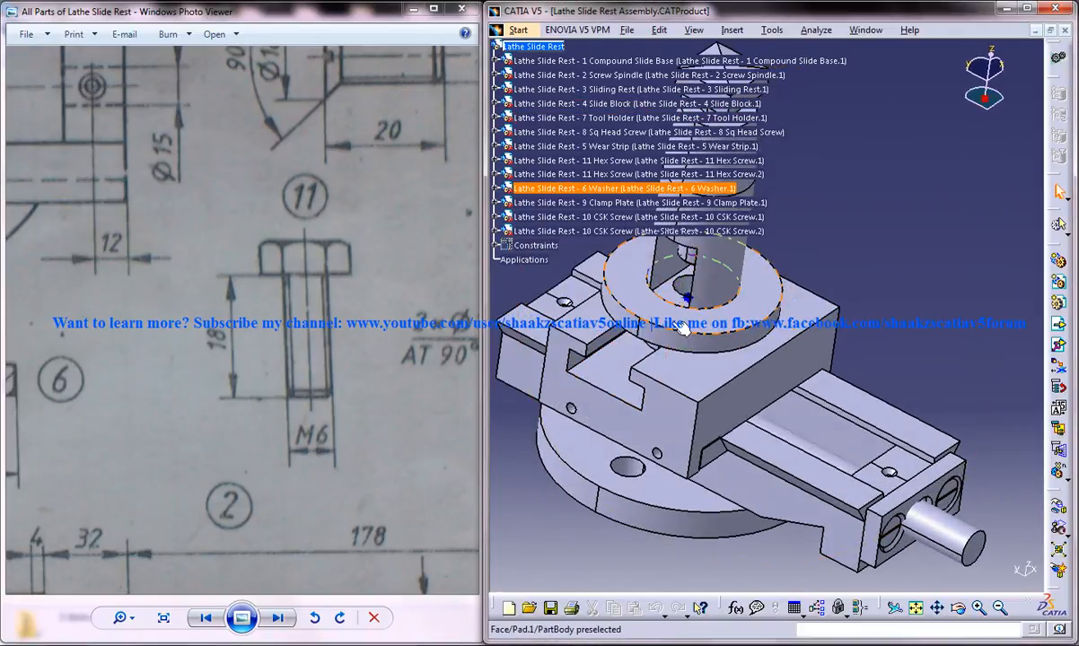
click(628, 75)
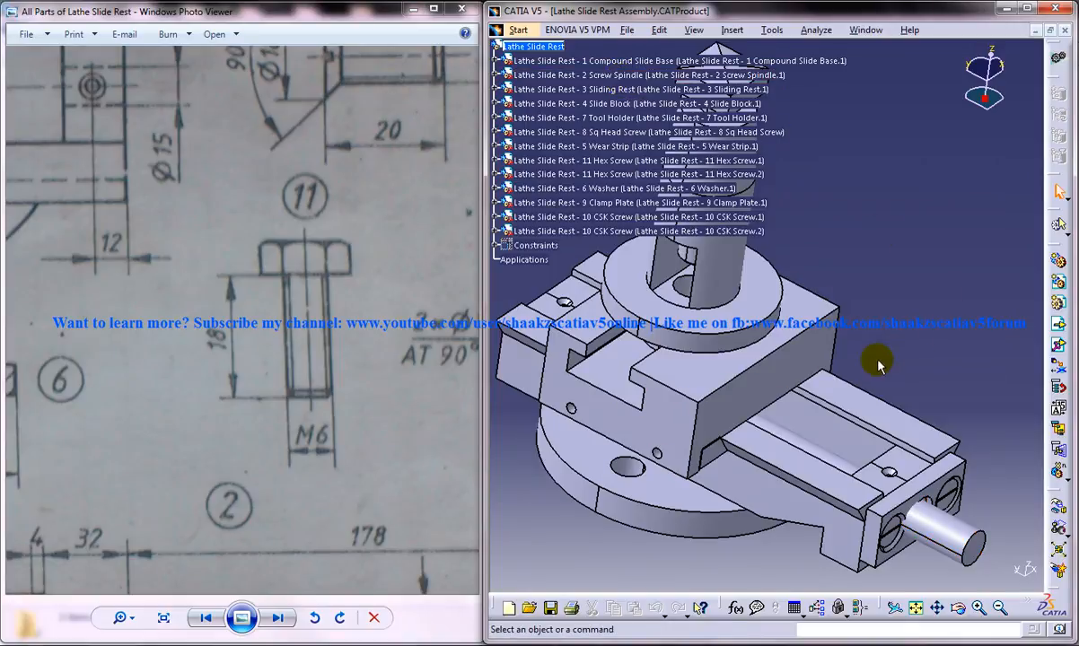
drag(880, 366, 791, 389)
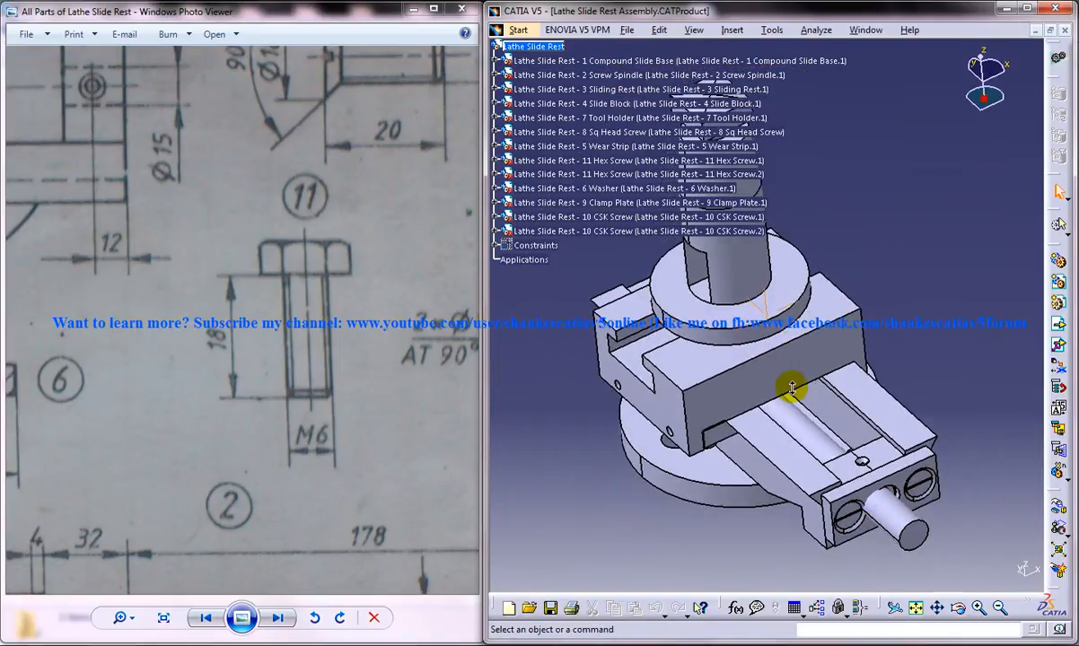
drag(790, 388, 925, 406)
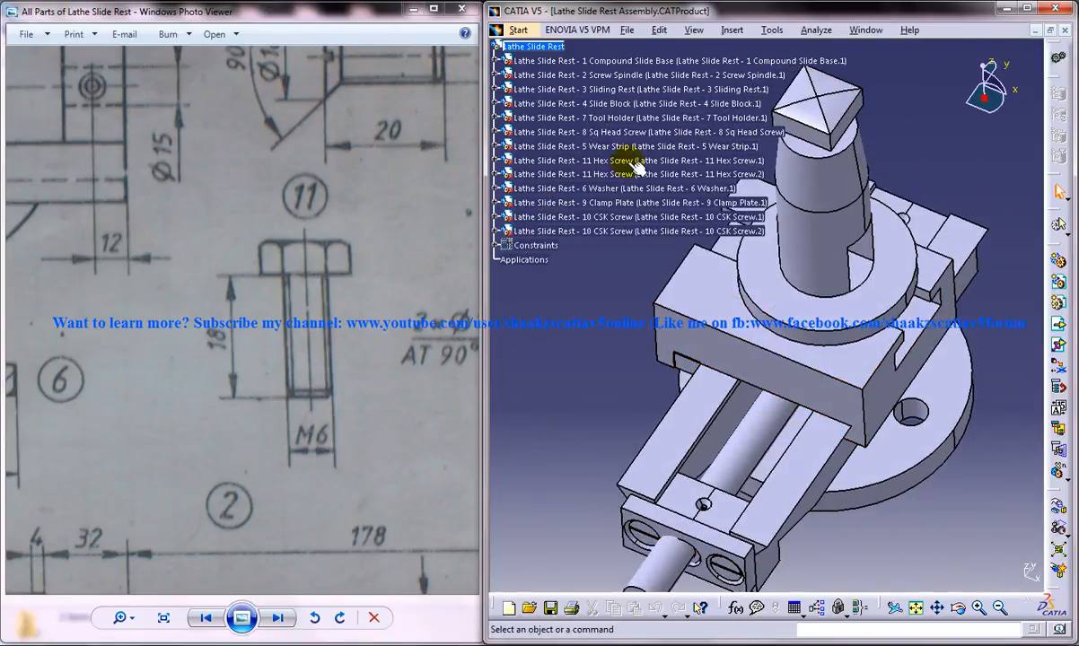
Step: Switch to the finished 'Lathe Slide Rest - 11 Hex Screw.CATPart' through the Window menu
click(628, 159)
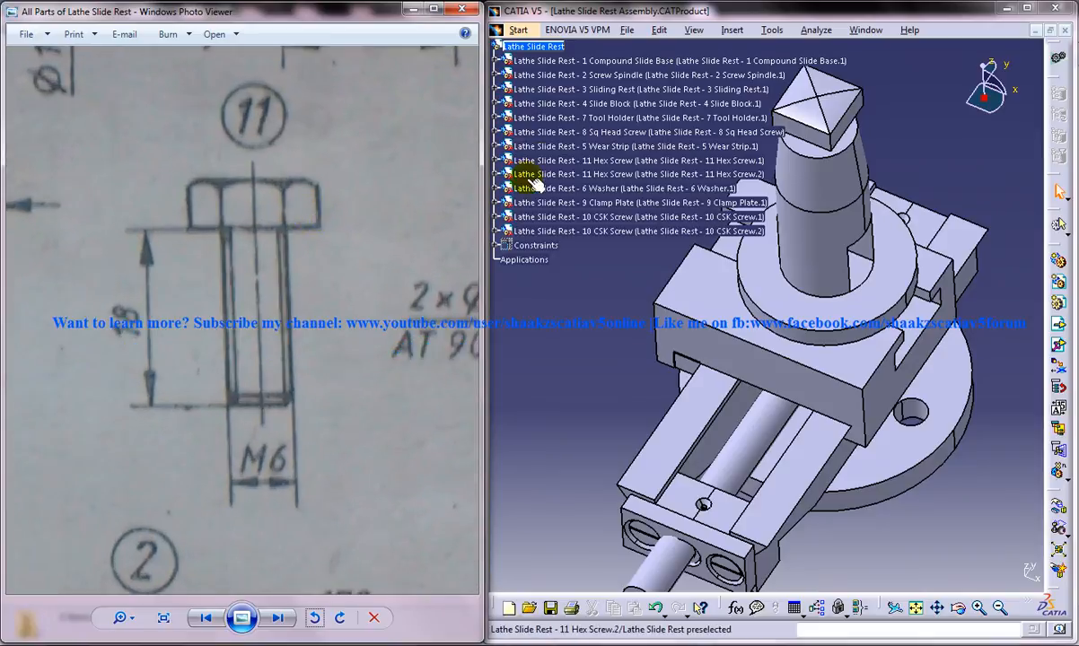
click(865, 29)
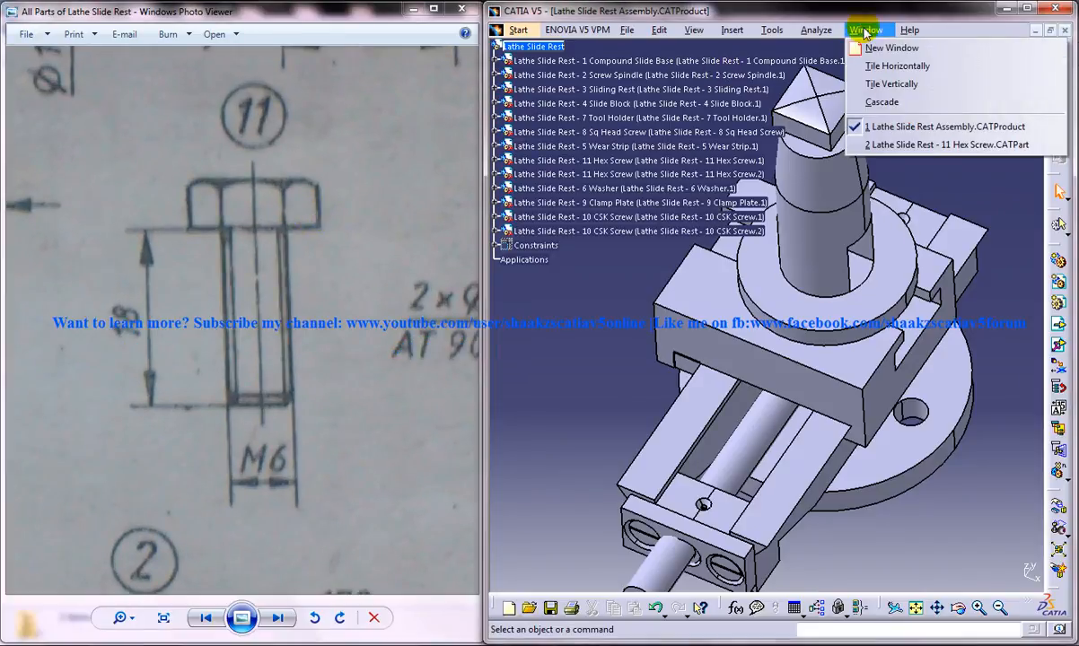
click(945, 145)
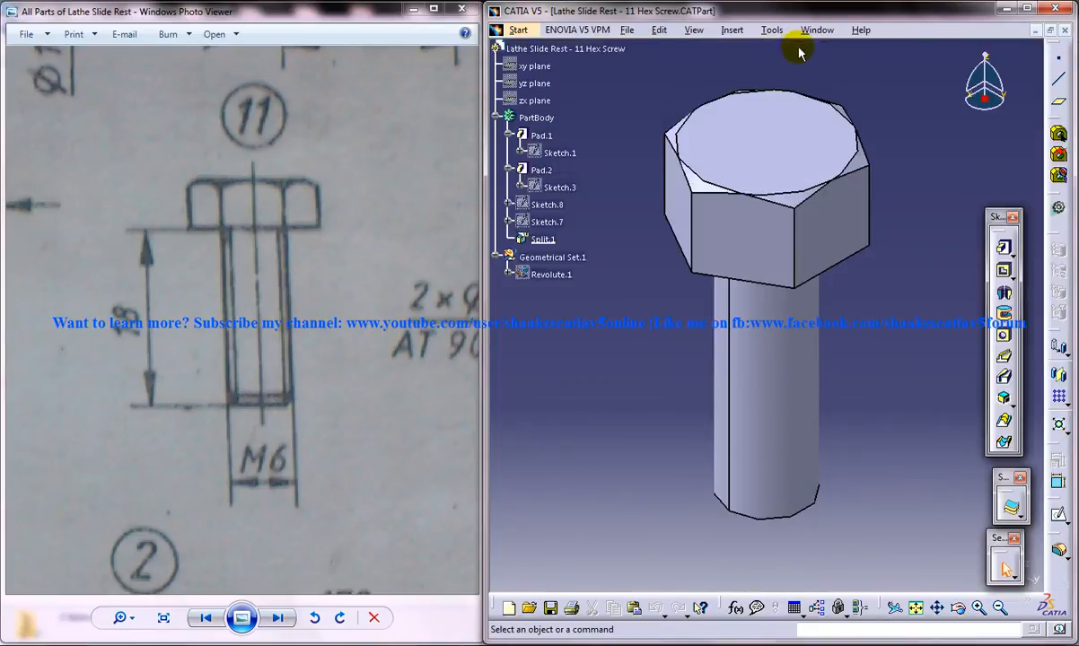
Step: Insert a new part named 'Lathe Slide Rest - 11 Hex Screw'
click(518, 30)
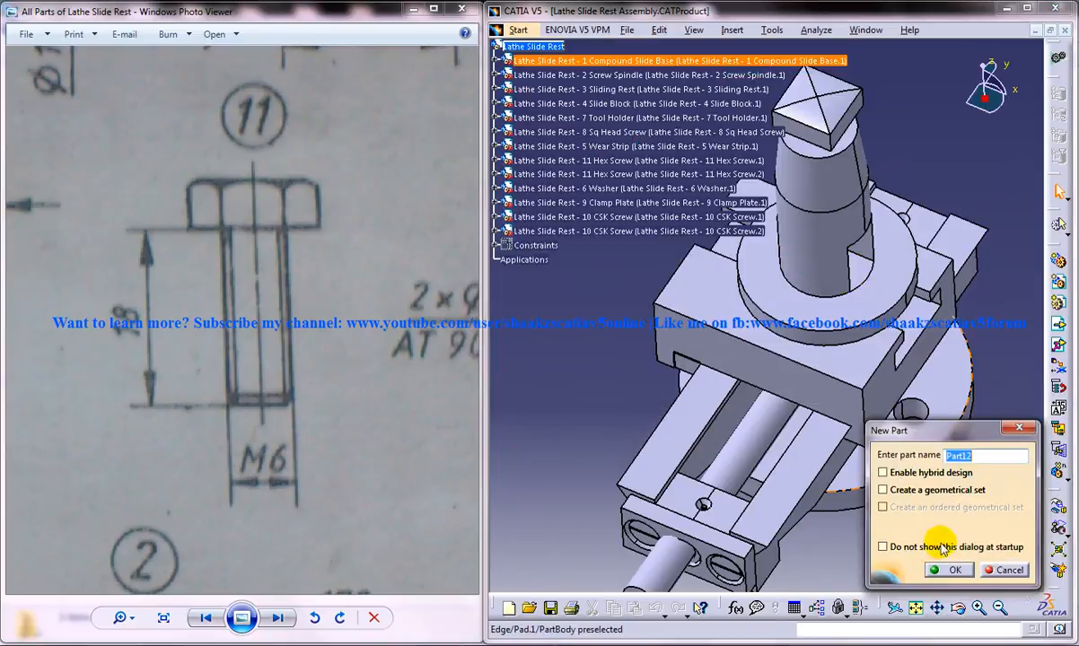
text(Lathe Slide Rest)
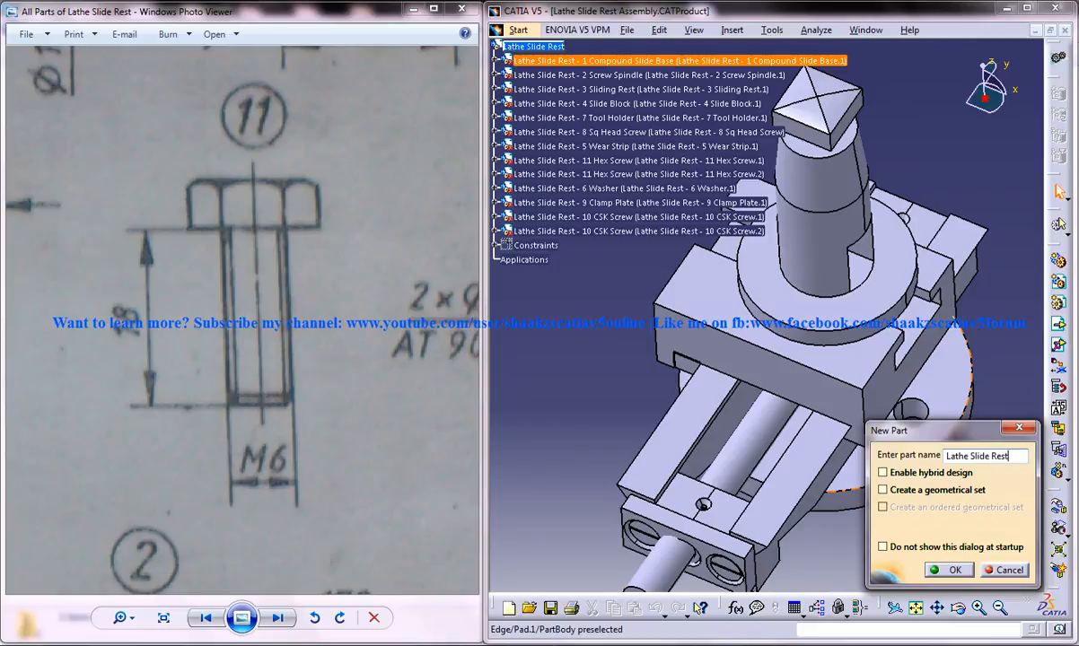
text(-)
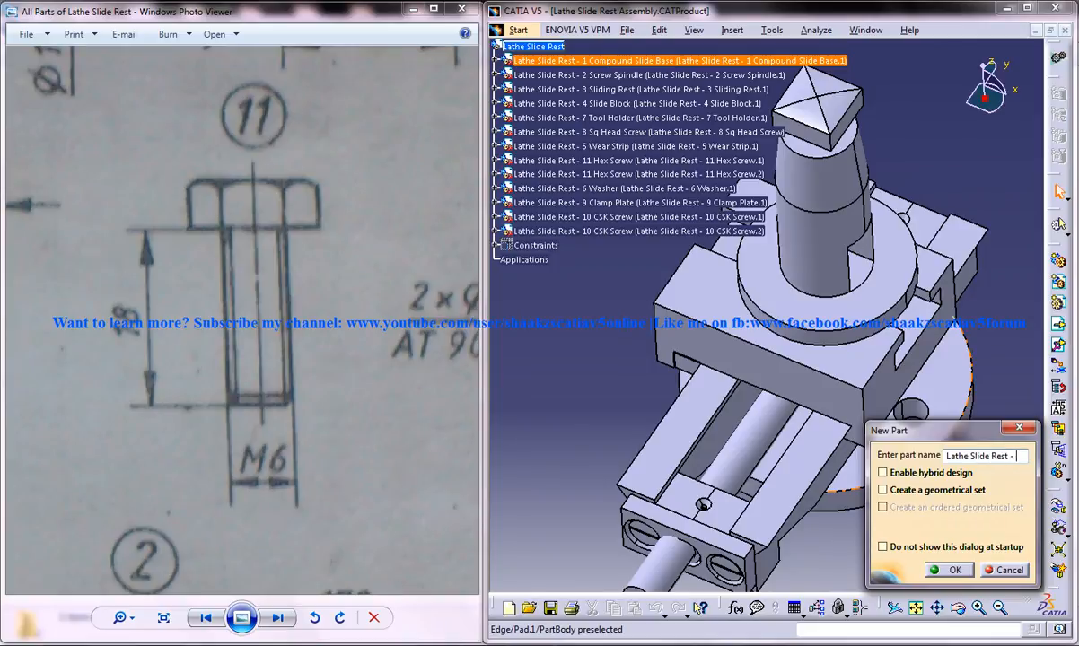
text(11)
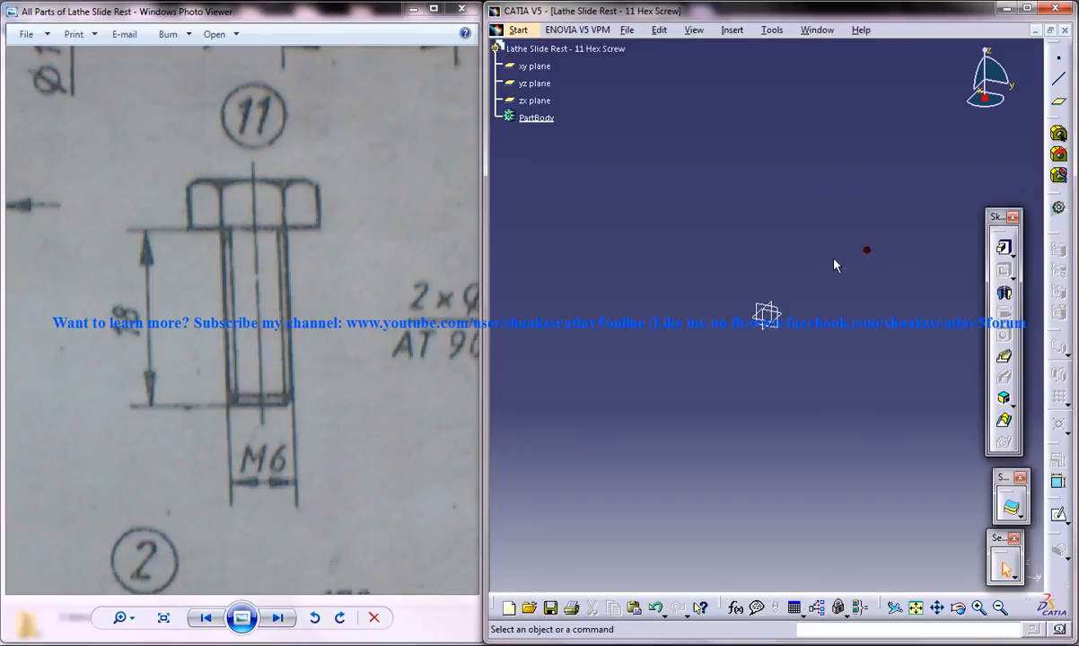
mouse_move(808, 295)
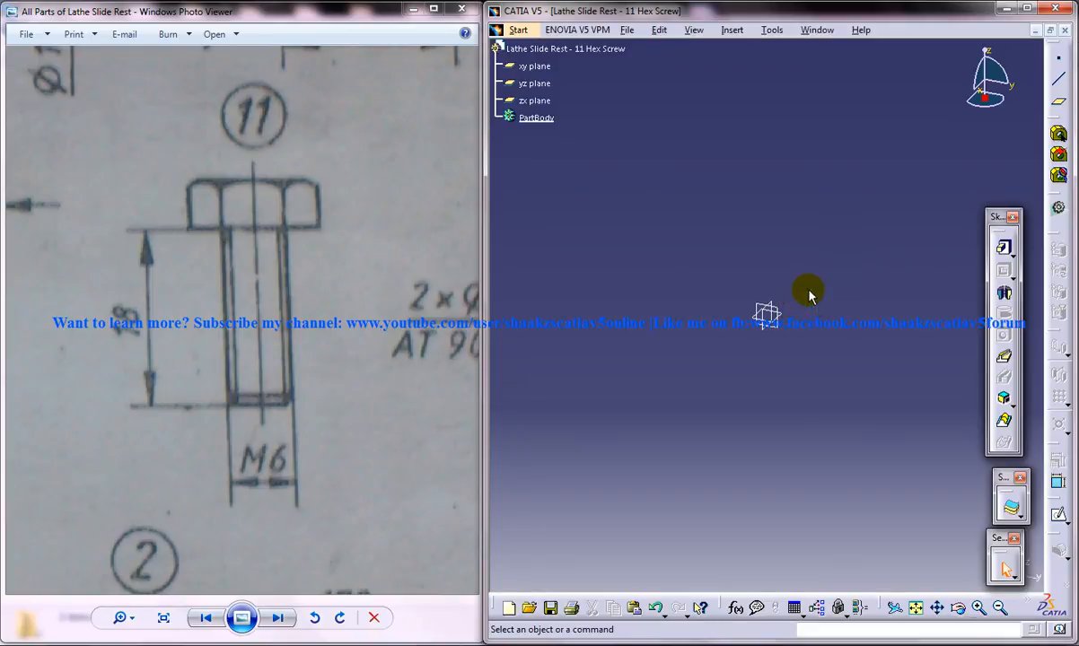
mouse_move(788, 313)
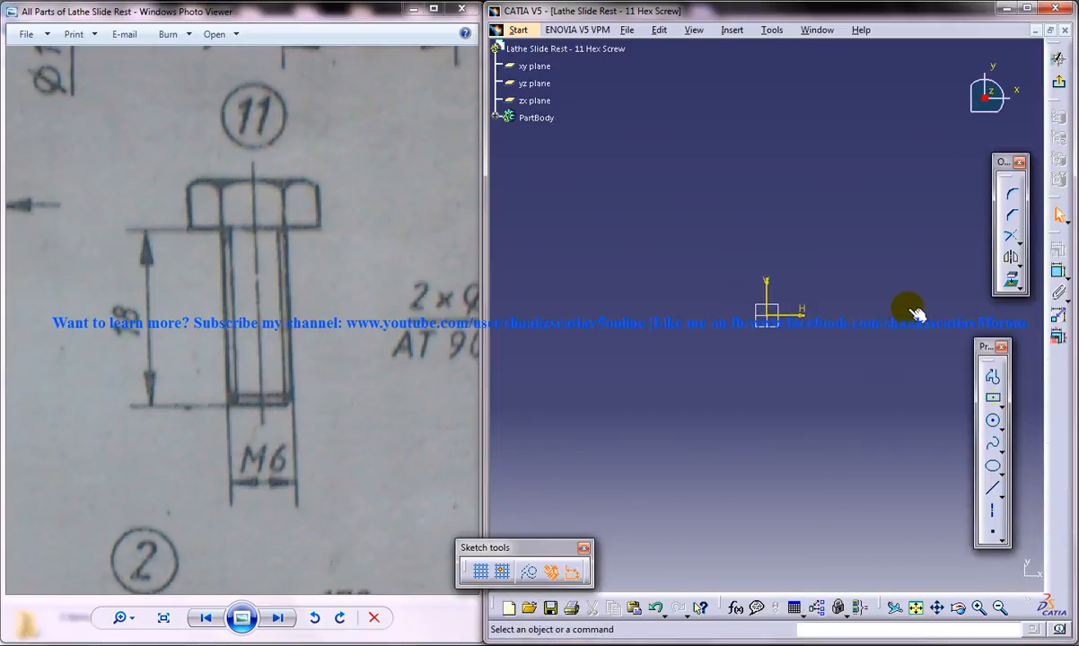
Step: Draw a circle centred on the origin and dimension it to 6 mm diameter
click(994, 420)
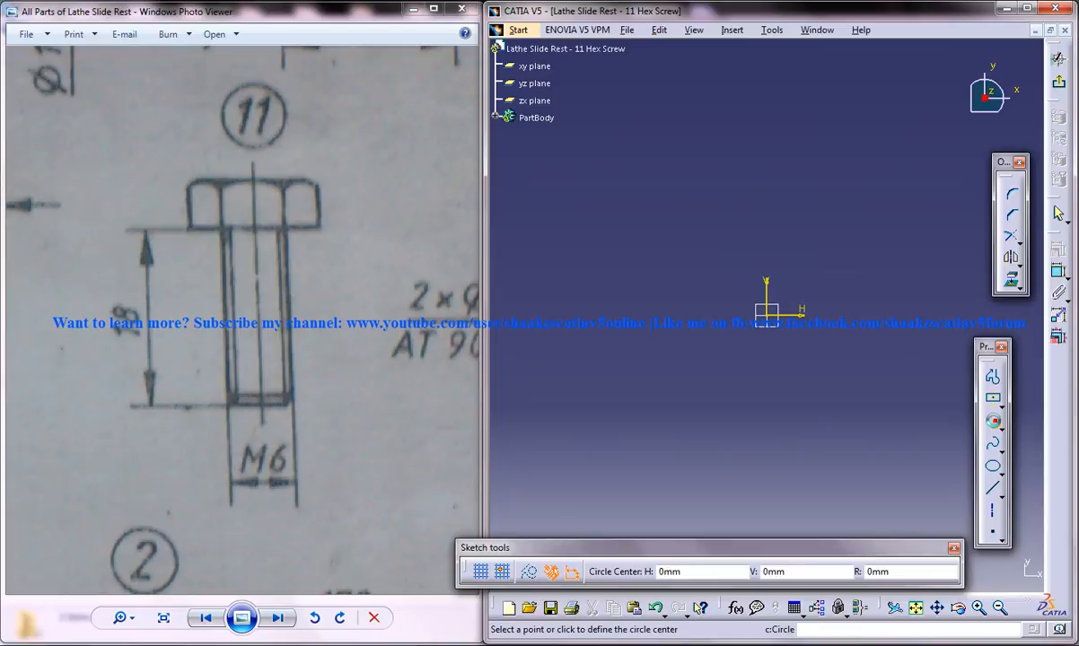
click(765, 312)
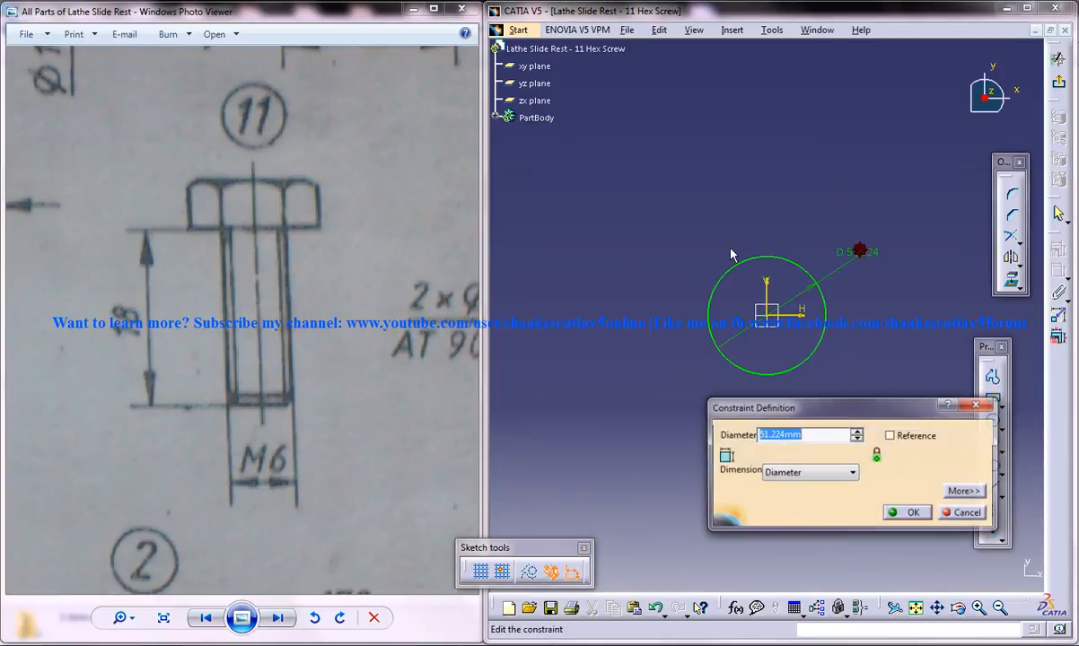
text(6)
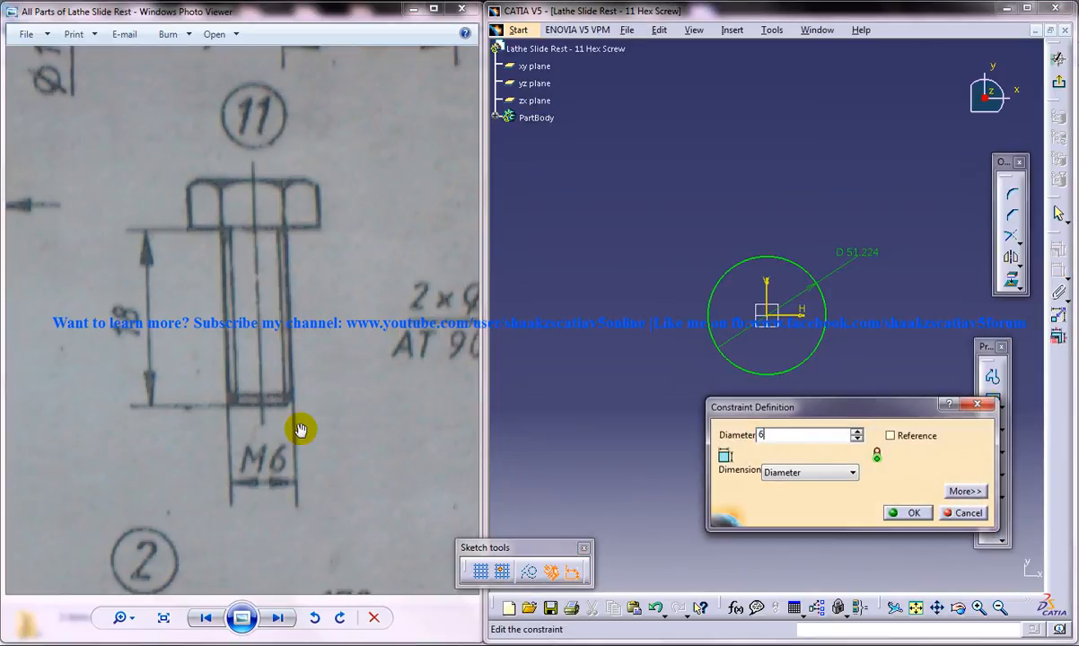
click(907, 512)
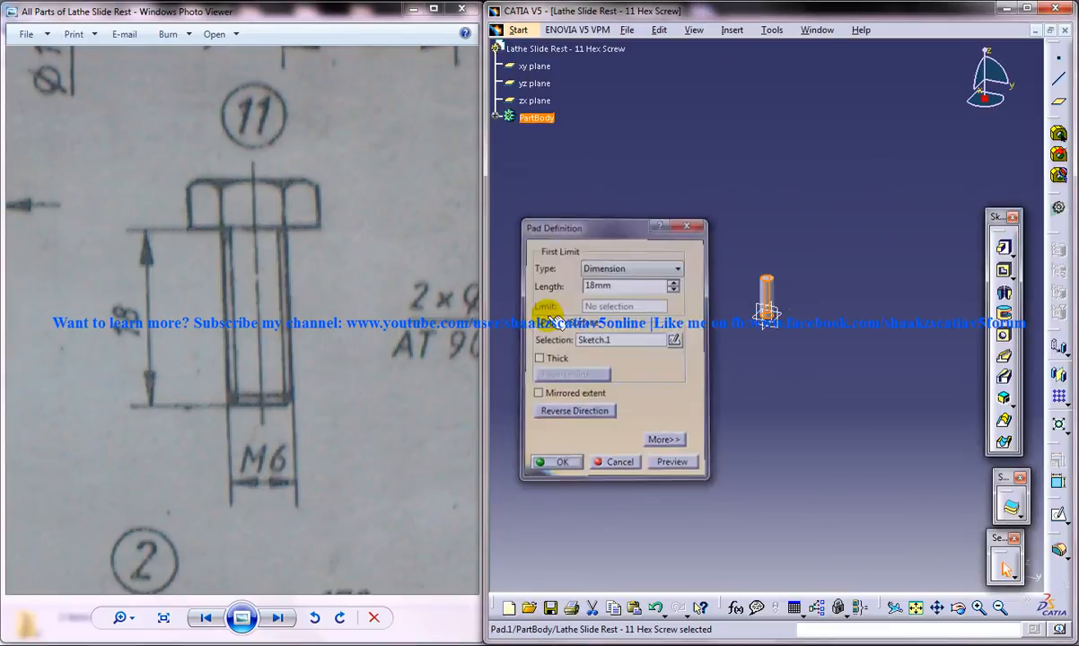
Step: Confirm the 18 mm pad of the circle and pick the shank's end face
click(557, 462)
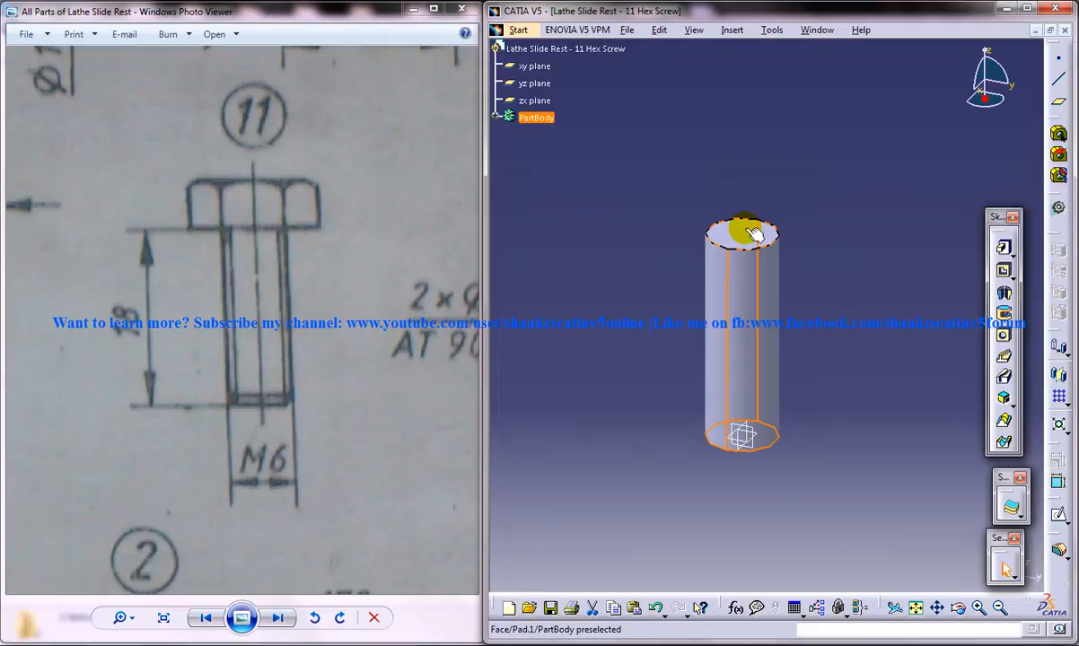
click(743, 234)
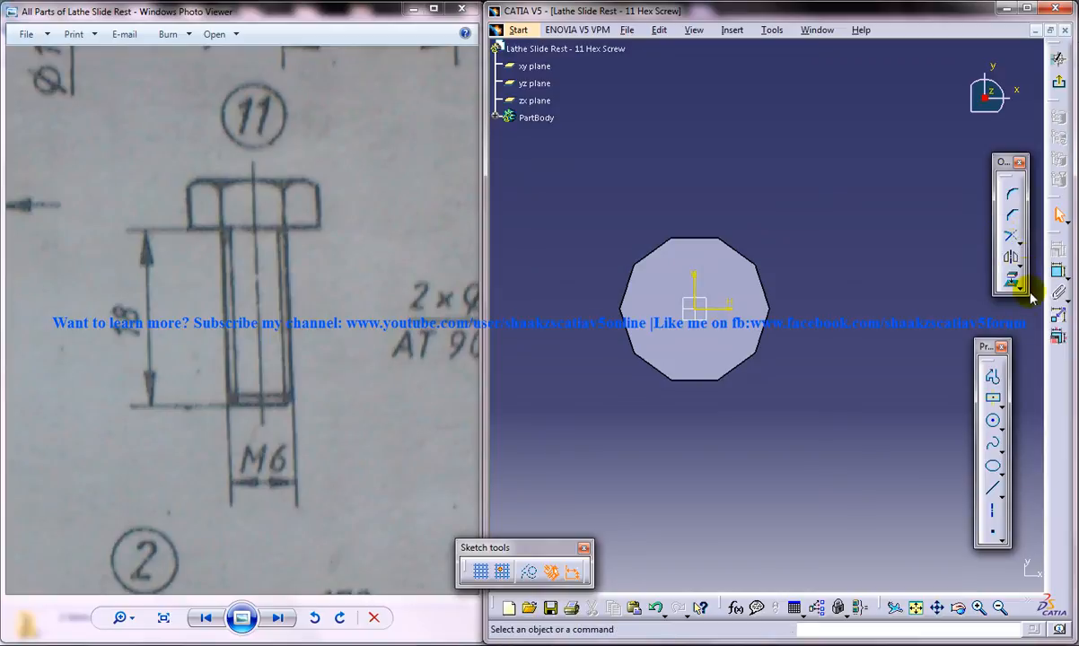
Step: Draw a hexagon around the shank end face and edit its side-length dimension
click(993, 398)
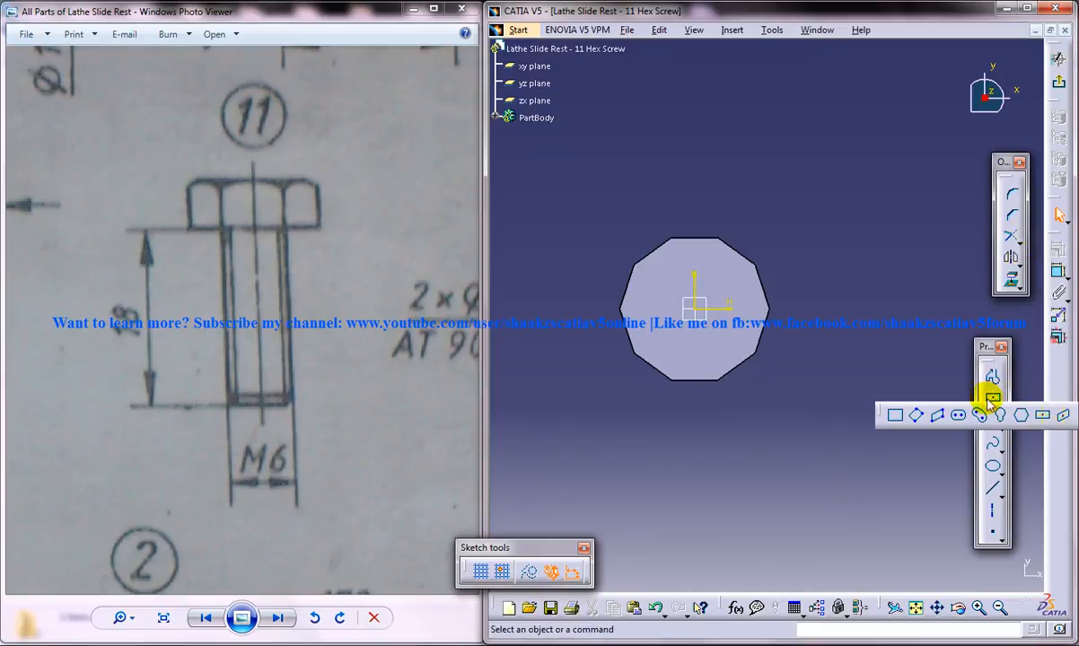
mouse_move(1021, 416)
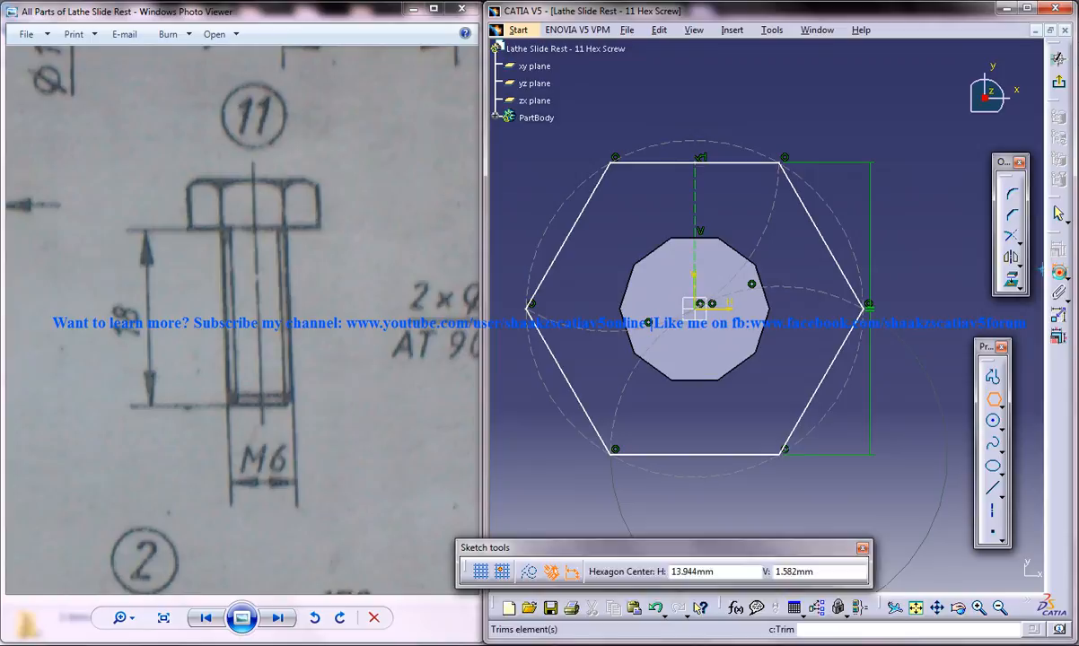
double_click(746, 108)
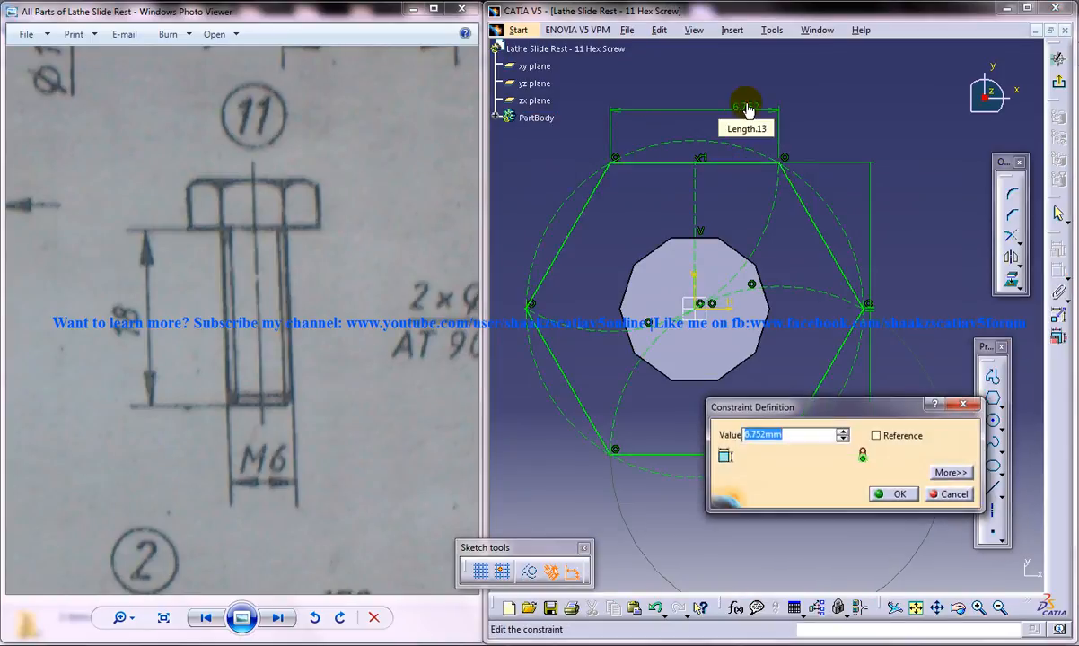
click(892, 494)
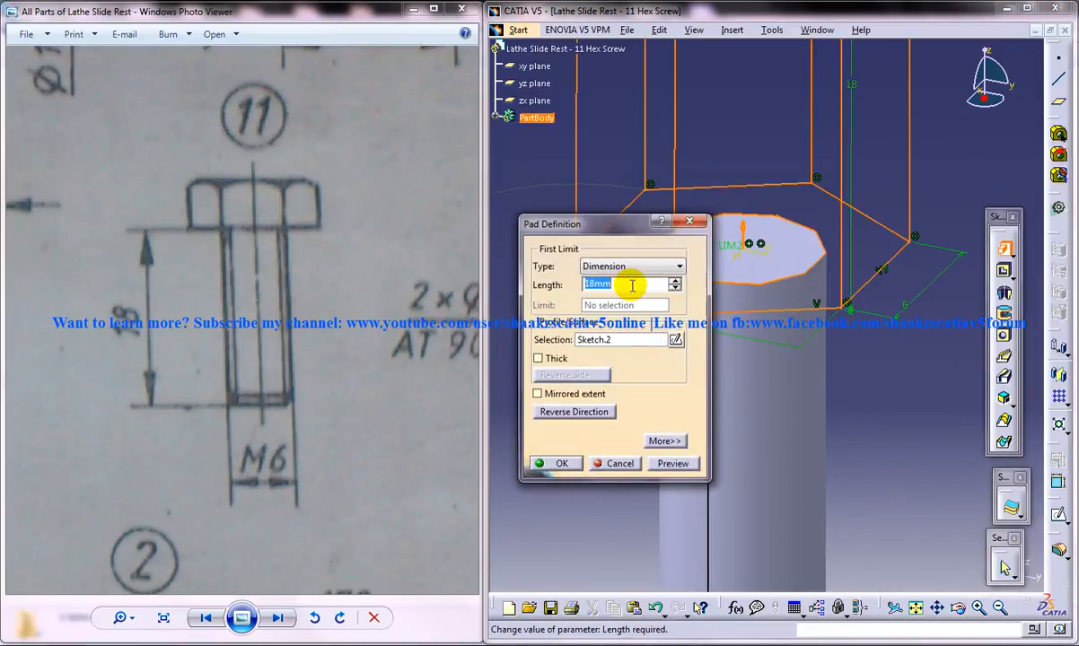
Step: Pad the hexagon sketch into the head, then zoom out and rotate to inspect
click(555, 463)
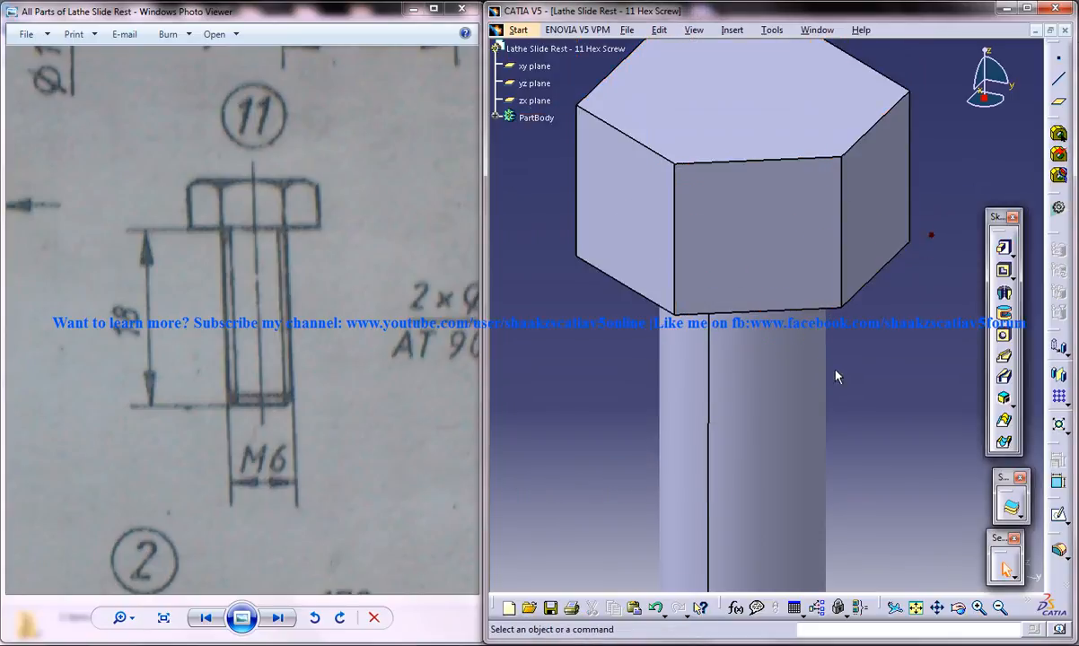
click(536, 117)
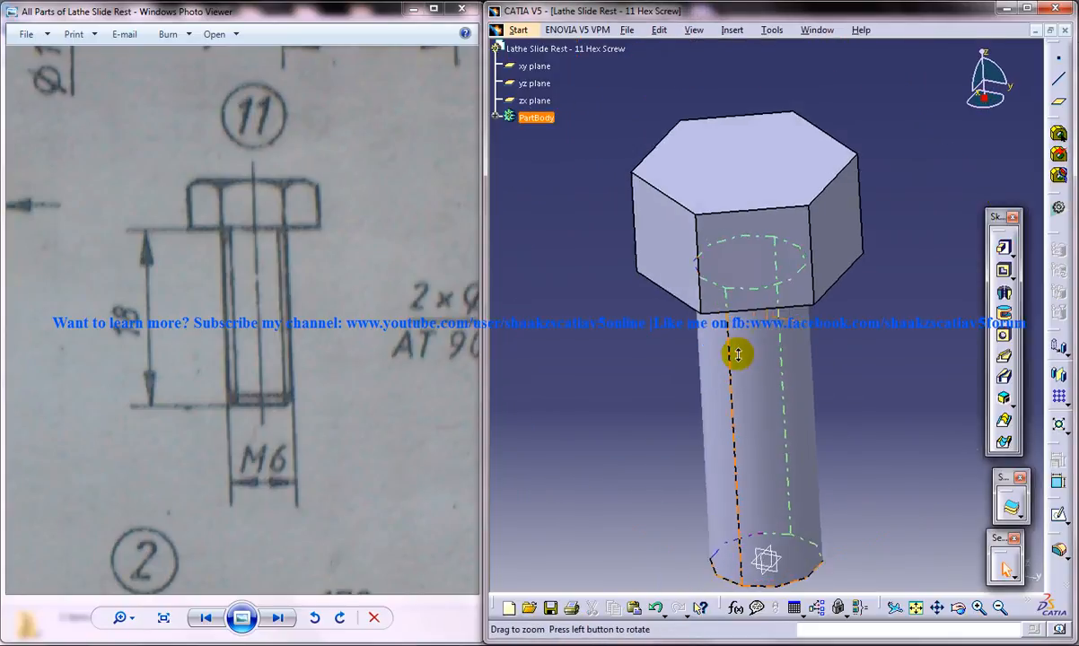
drag(736, 354, 700, 303)
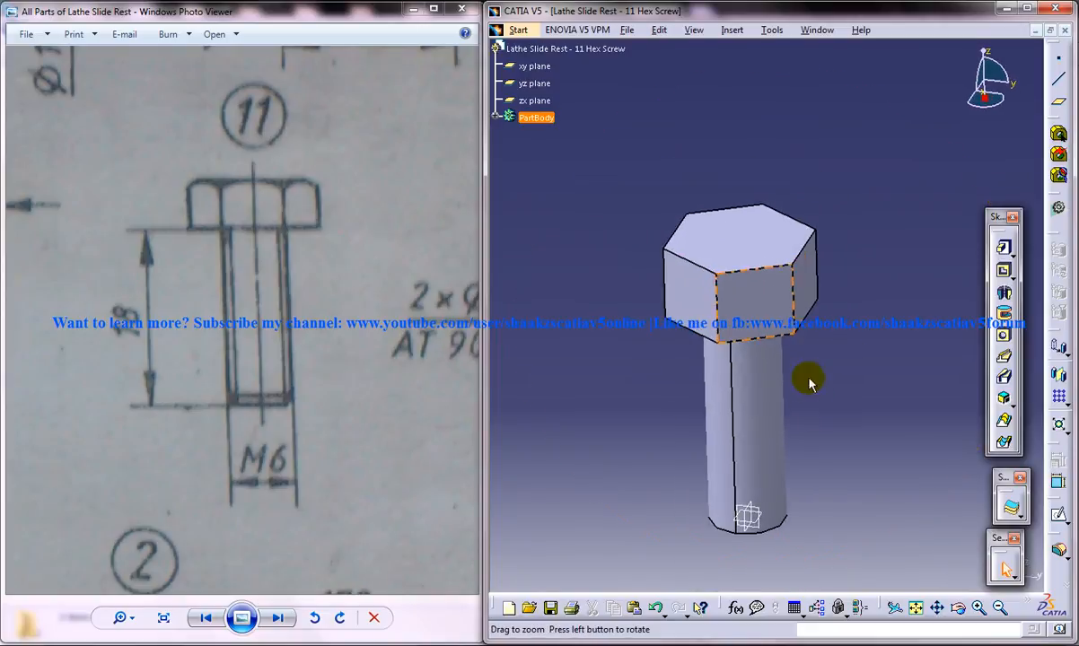
drag(807, 382, 795, 455)
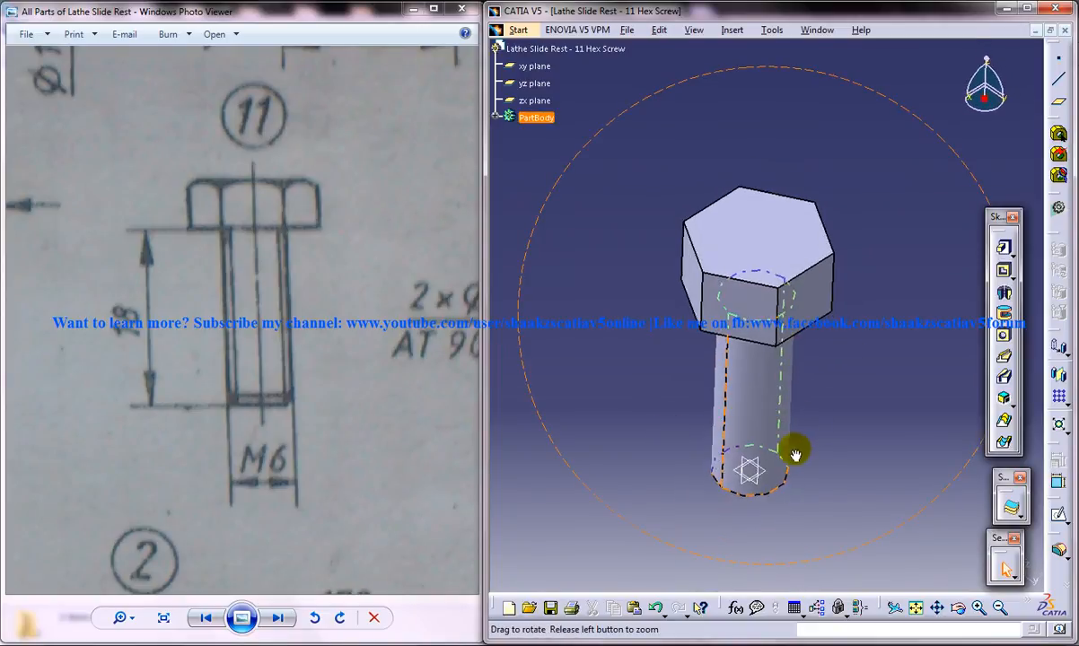
click(535, 99)
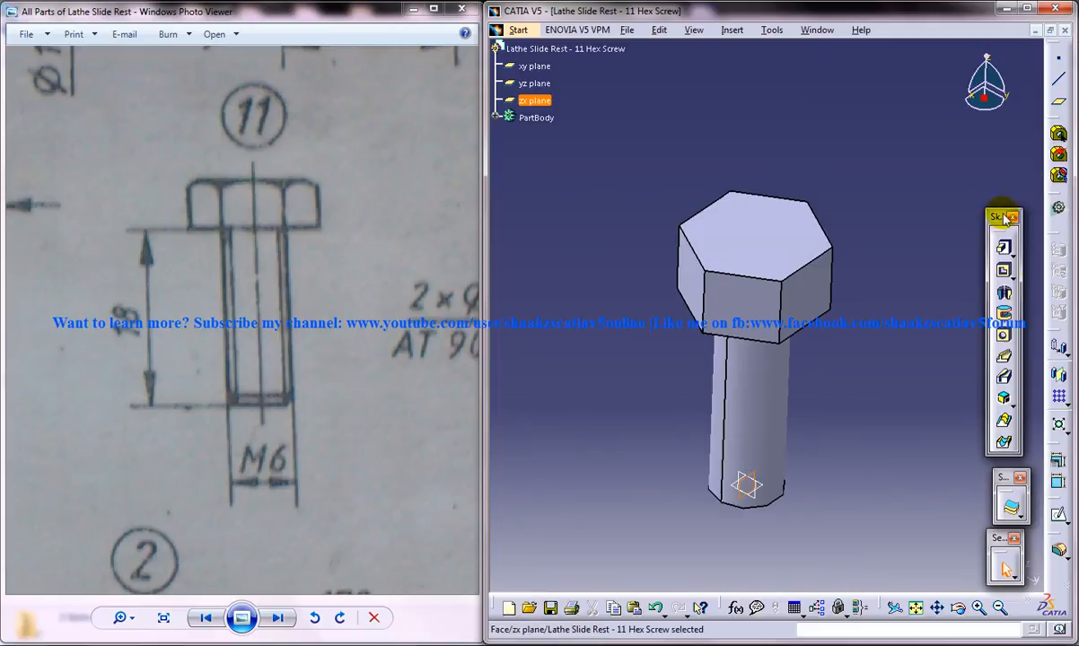
Step: Start a sketch on the head's top face and draw a circle inscribed in the hexagon
click(1003, 217)
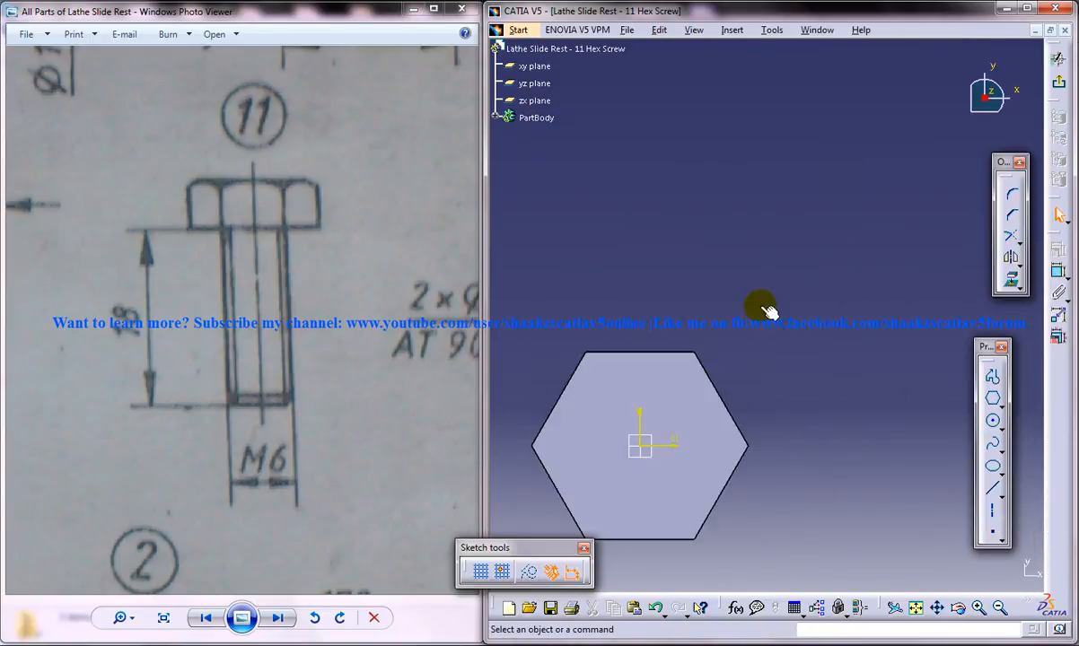
click(993, 421)
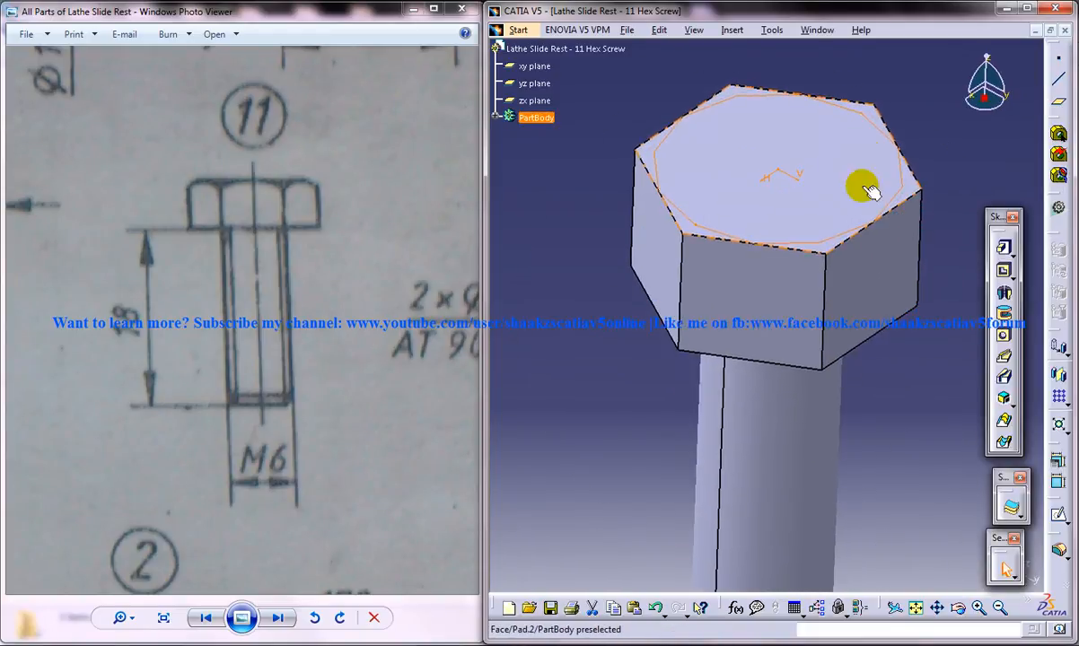
Step: Open and leave a sketch on the zx plane, then reselect the zx plane
drag(867, 189, 866, 274)
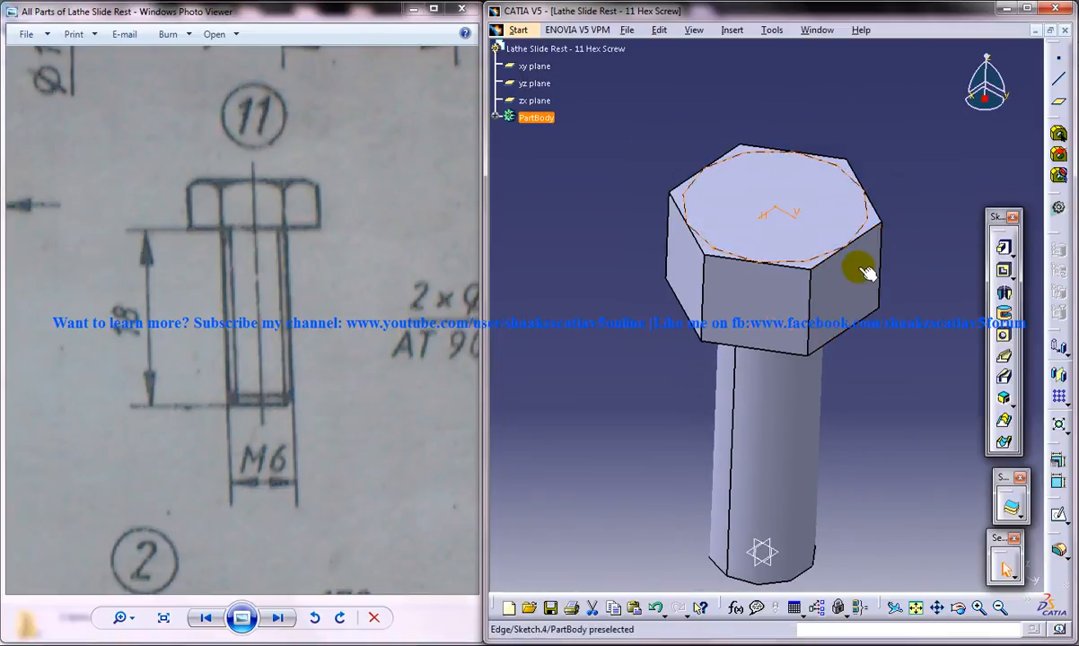
click(879, 480)
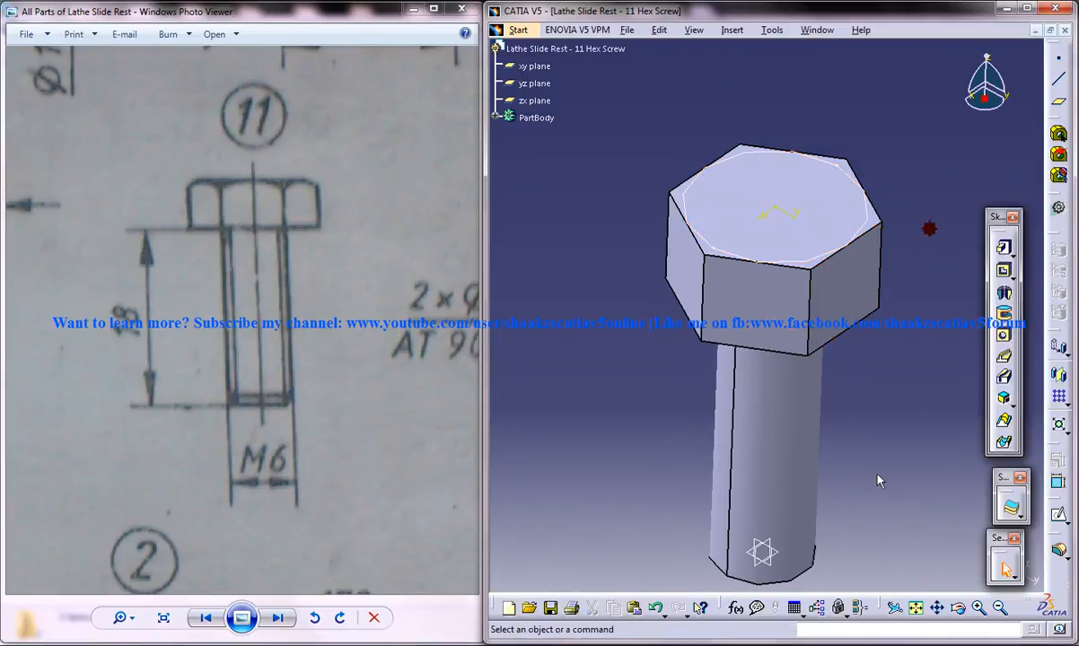
click(535, 100)
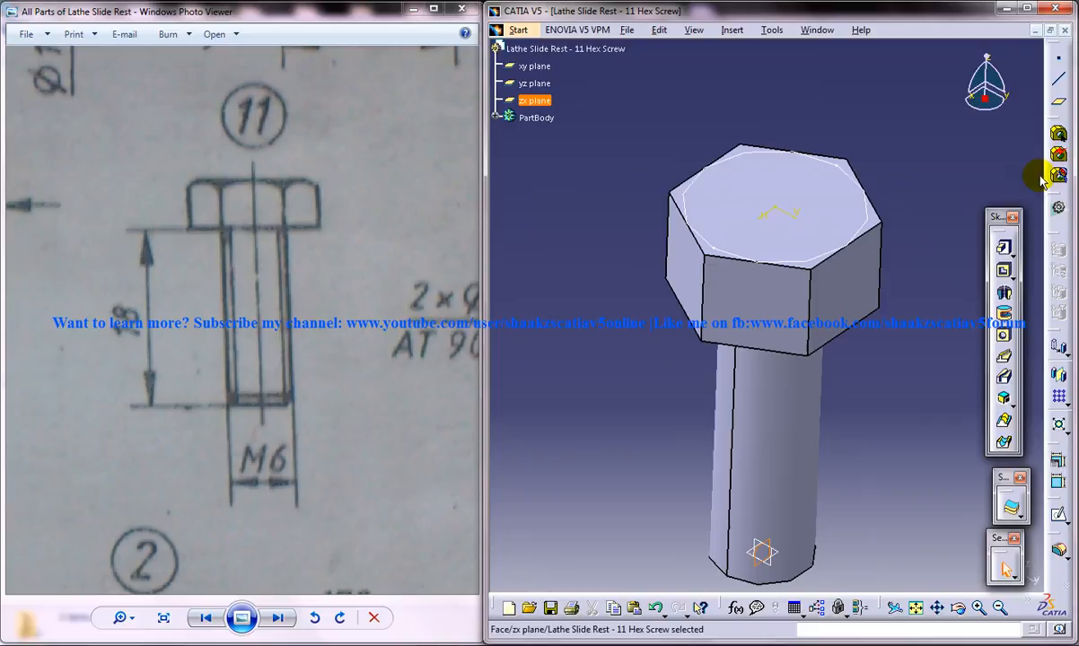
click(1002, 245)
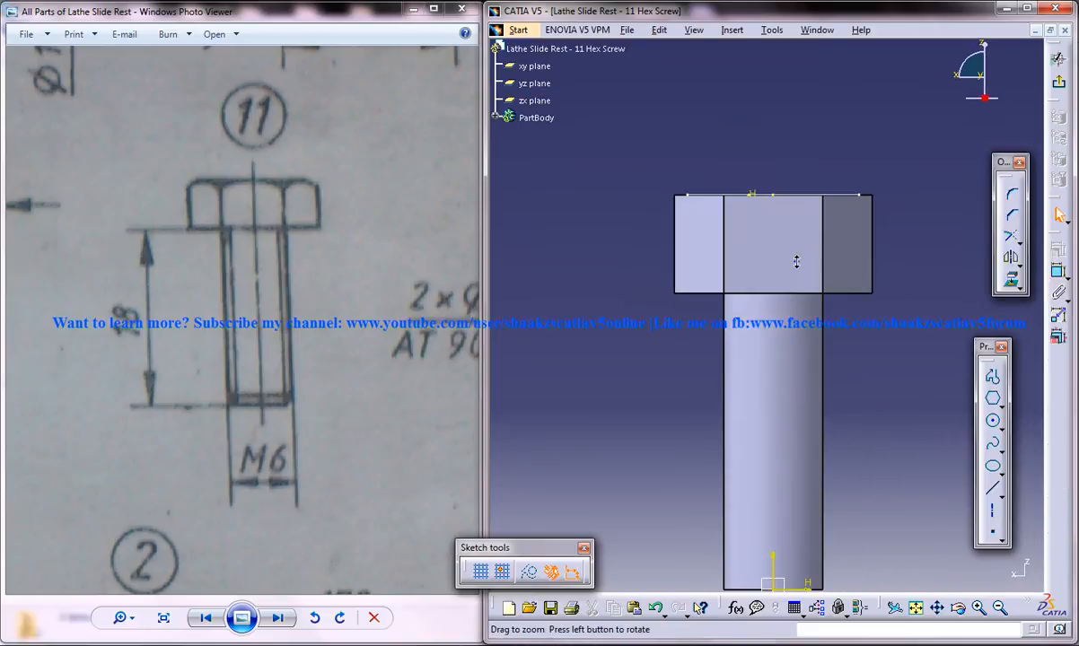
click(992, 466)
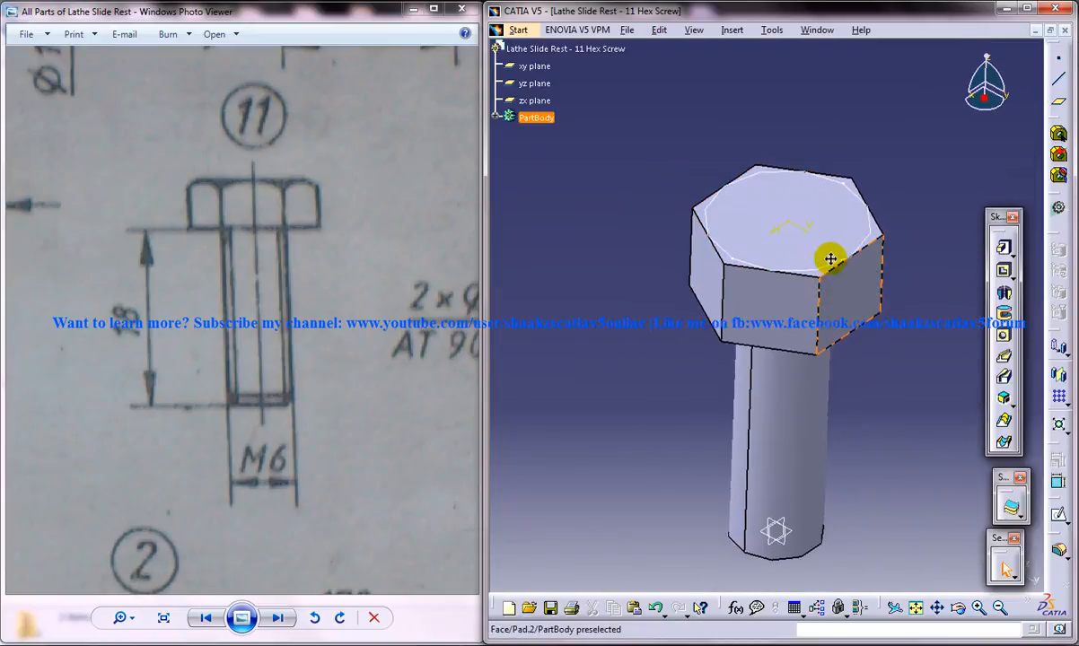
click(534, 83)
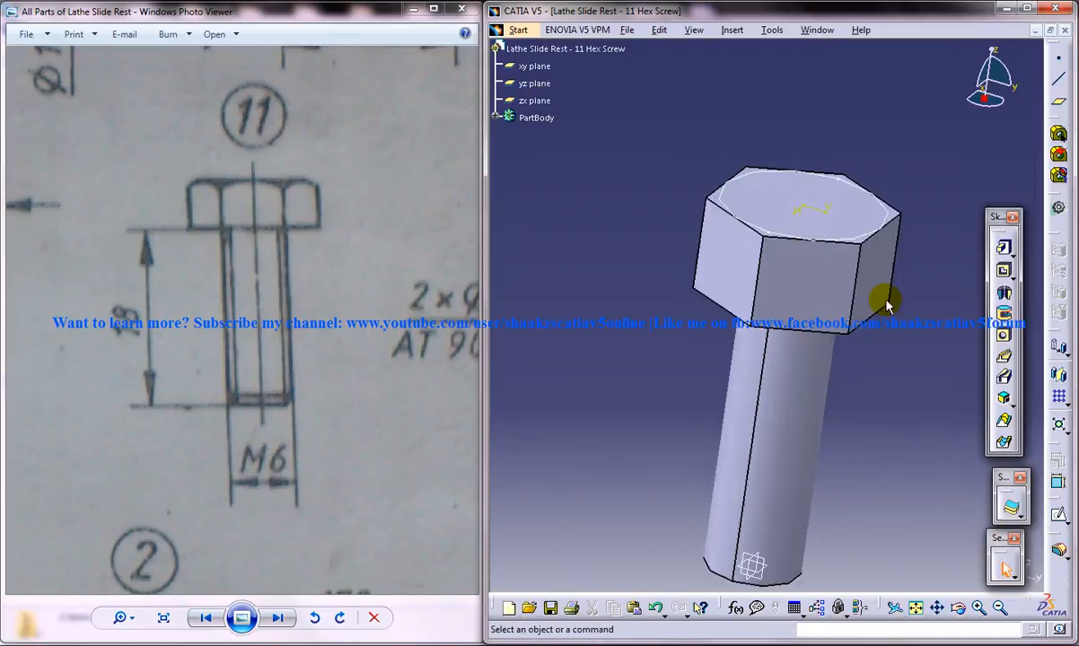
click(535, 100)
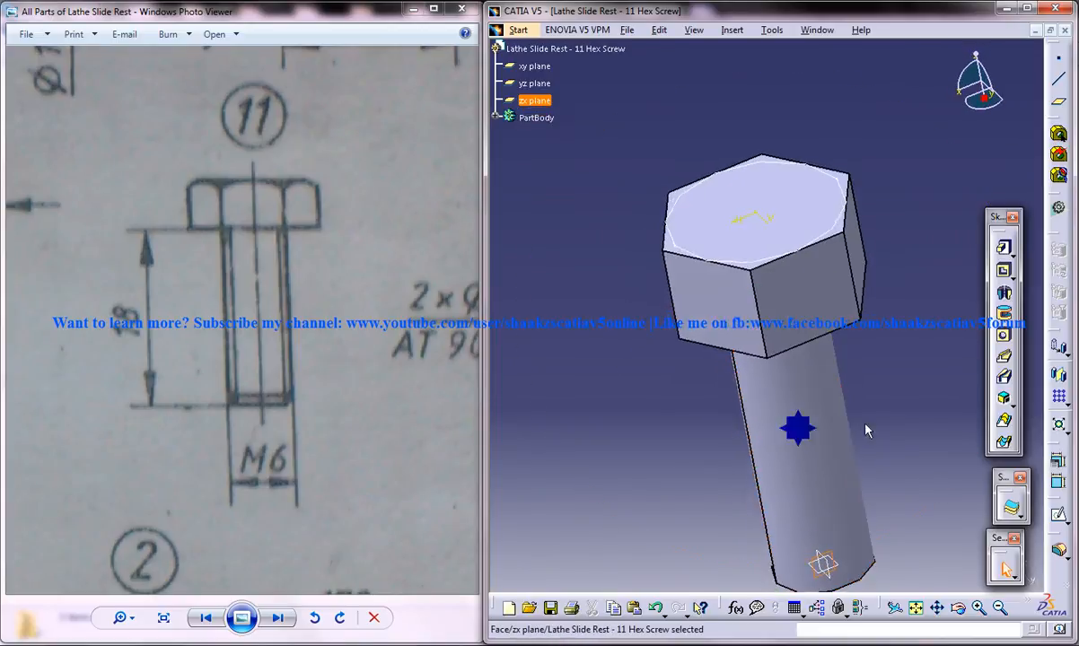
mouse_move(866, 283)
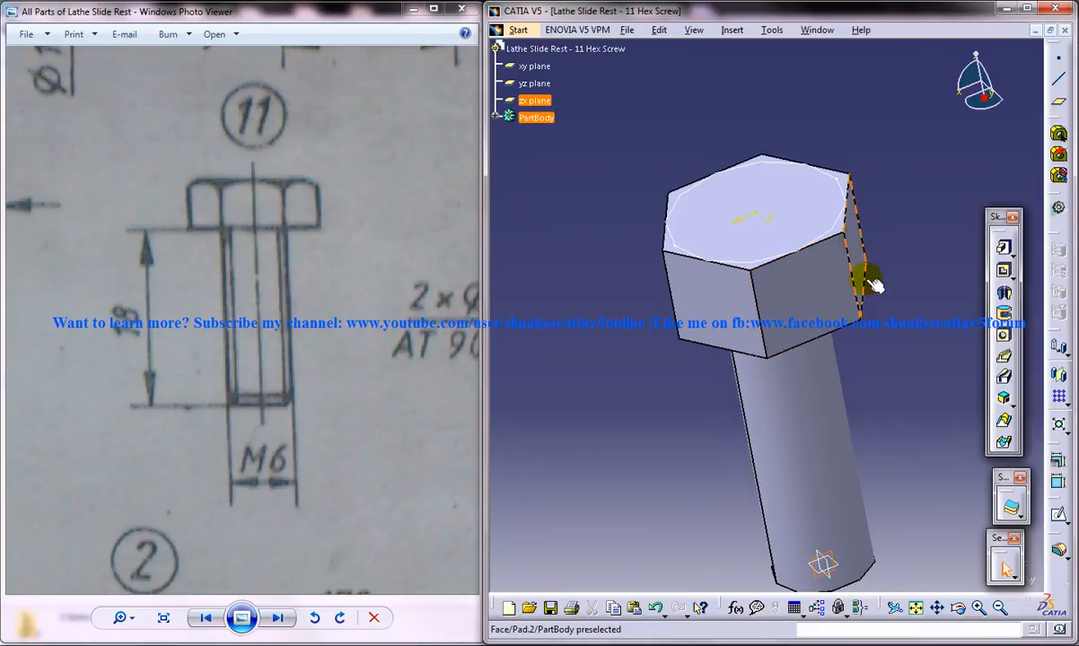
mouse_move(1059, 512)
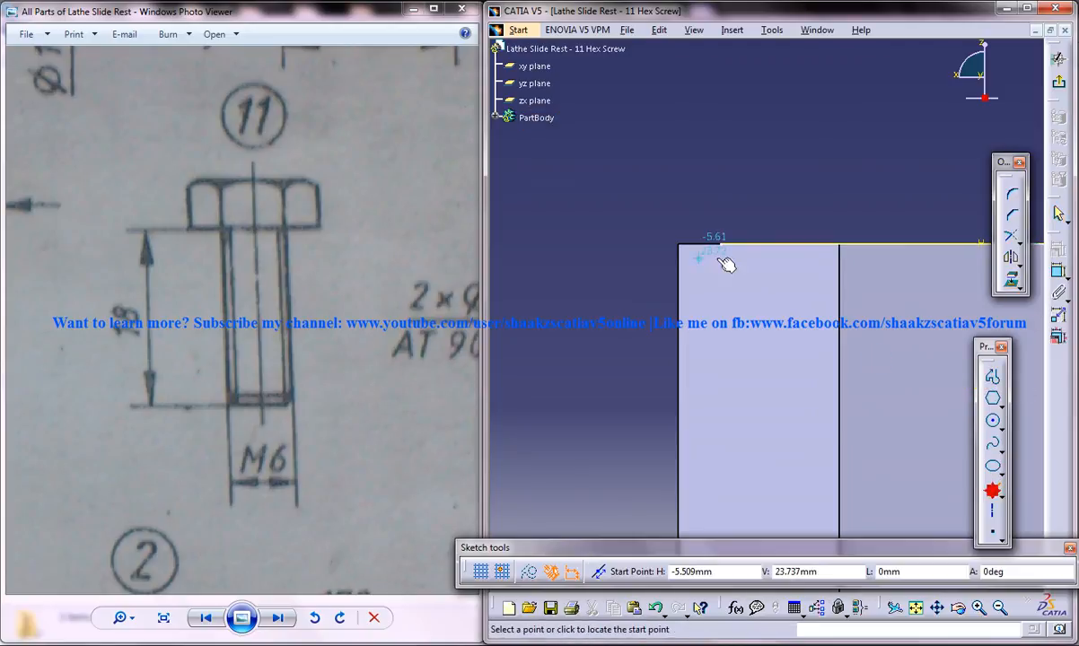
Step: Draw a short line from the head's top corner and constrain its angle
click(617, 319)
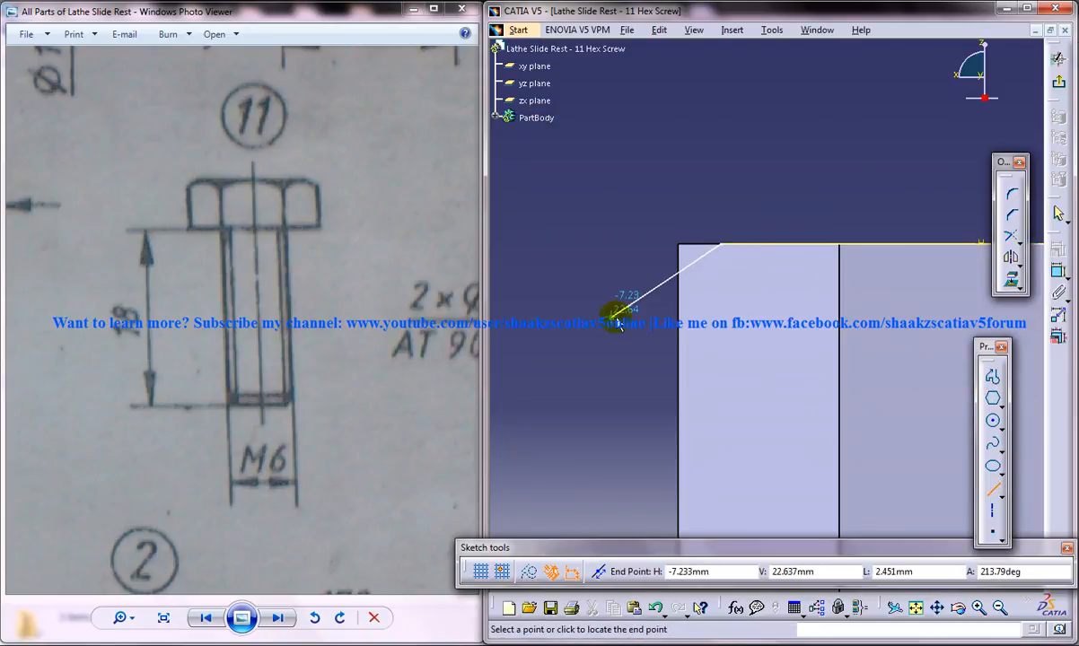
click(624, 315)
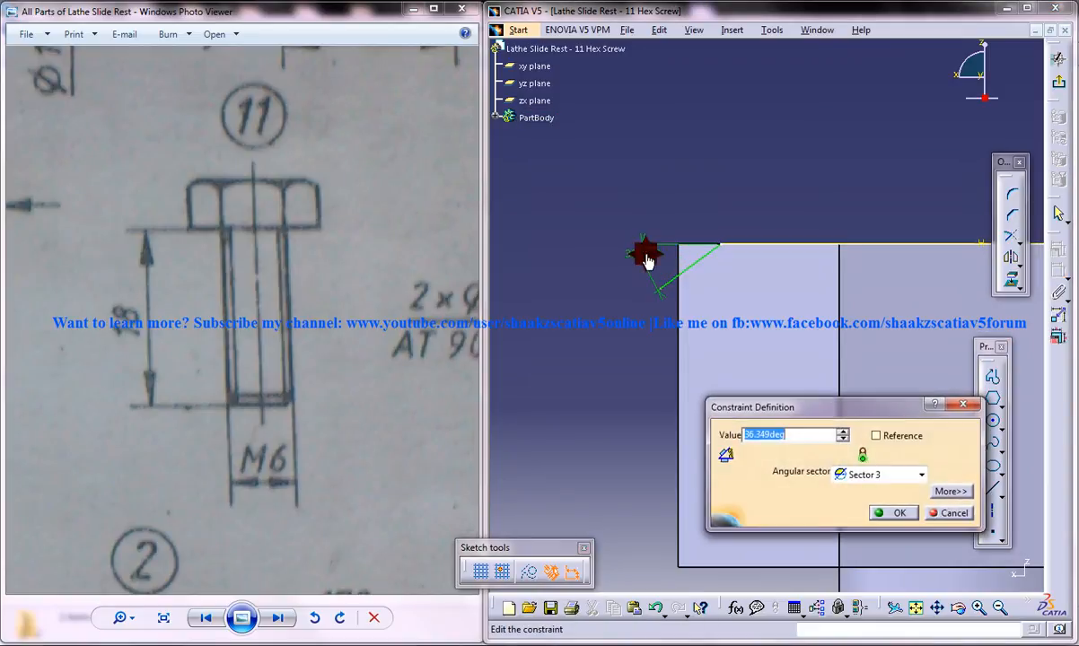
click(893, 512)
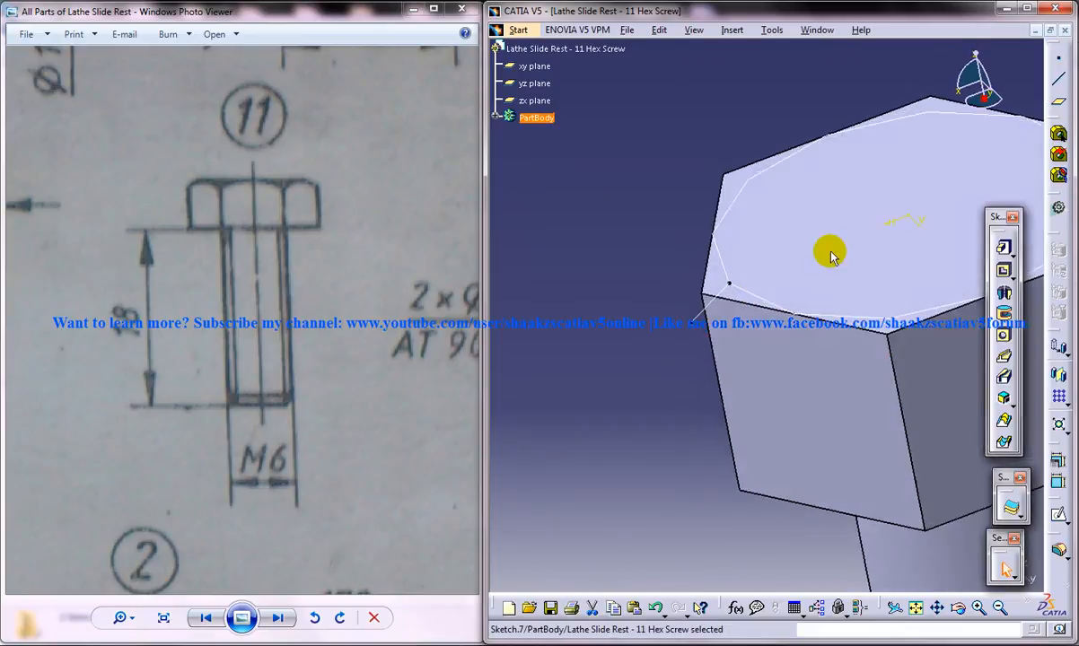
drag(830, 251, 808, 323)
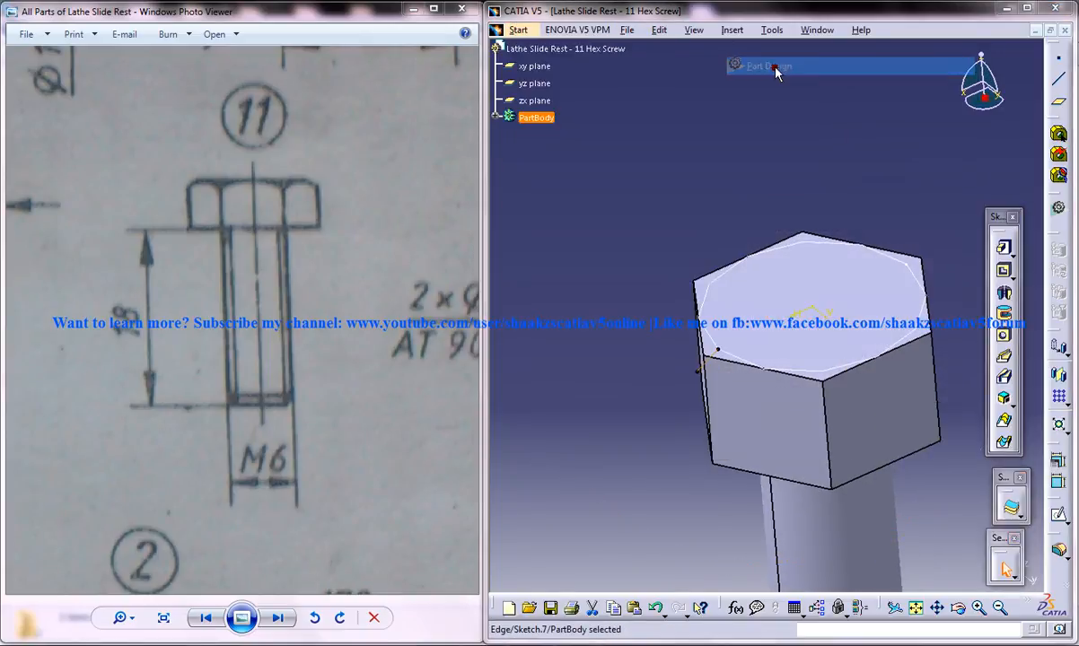
Step: Switch to Generative Shape Design and revolve Sketch.7 around the screw axis
click(518, 29)
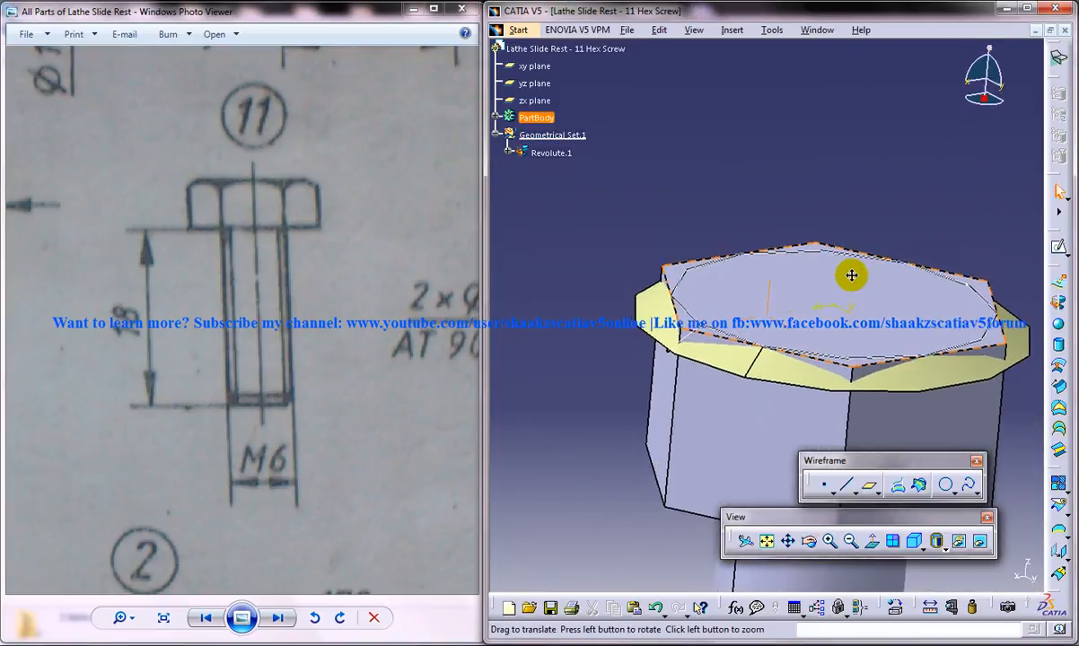
click(518, 30)
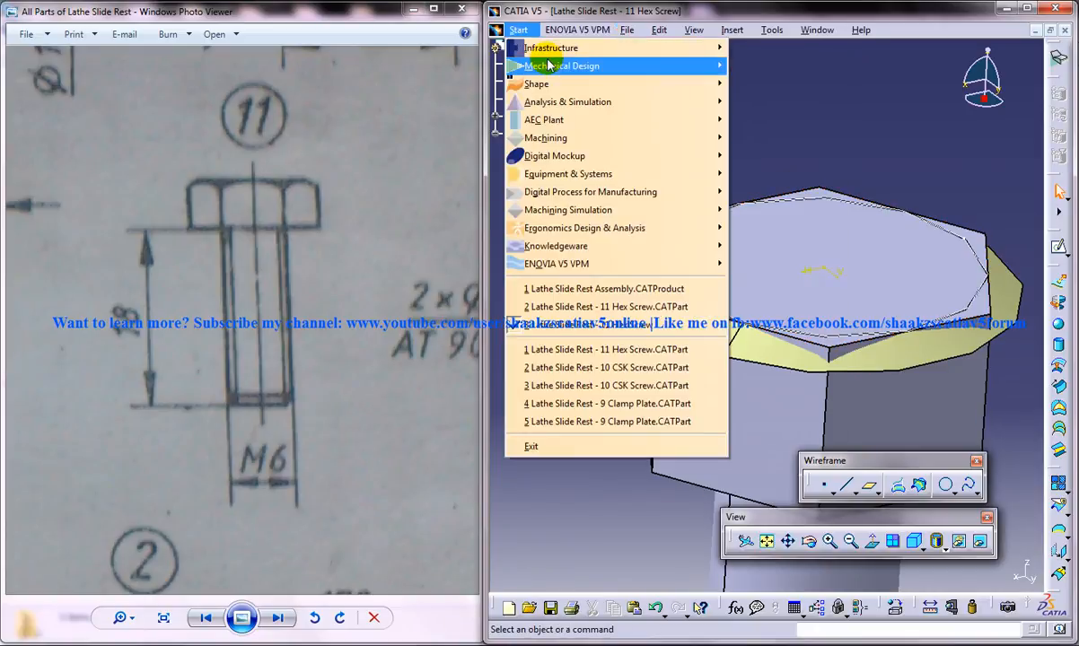
Step: Split the hex head with Revolute.1 in Part Design, accepting the work-object warning
click(732, 29)
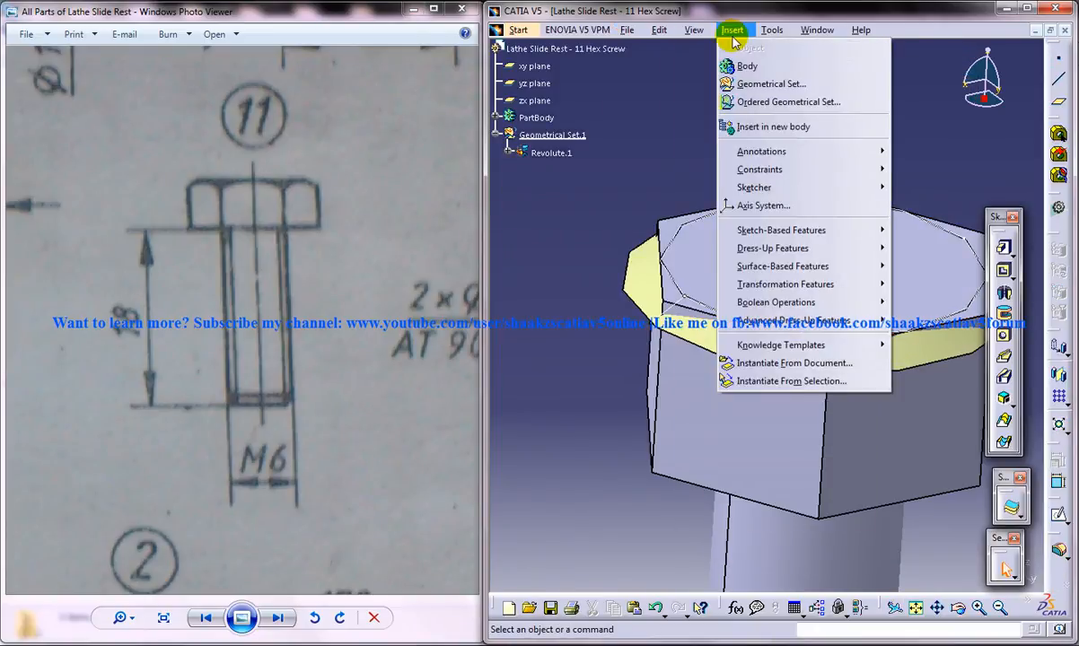
mouse_move(782, 266)
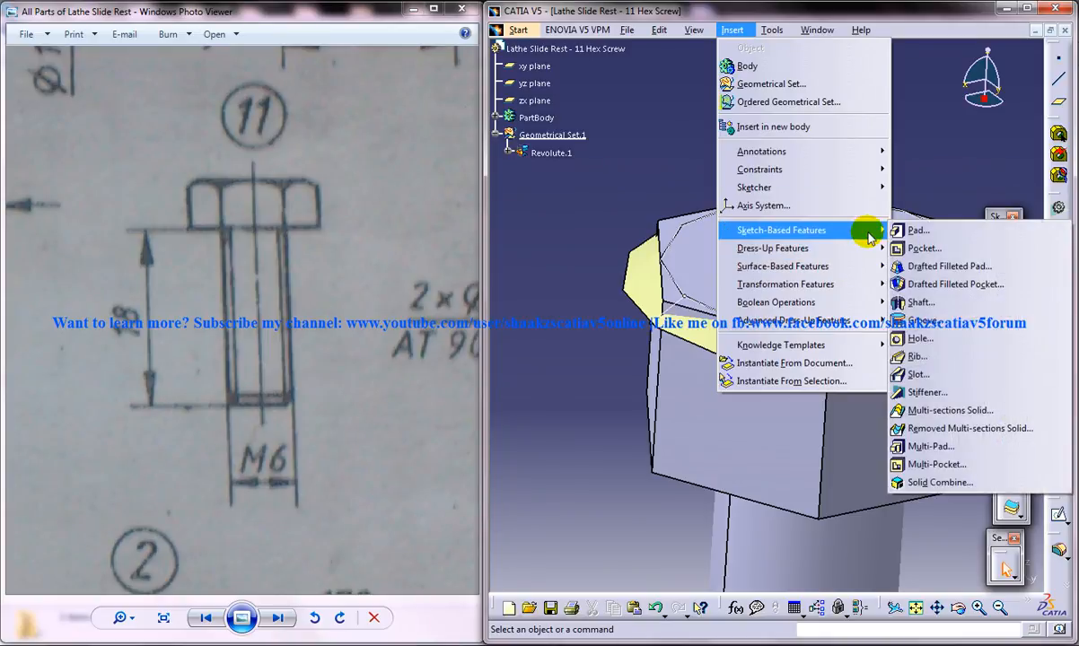
mouse_move(772, 248)
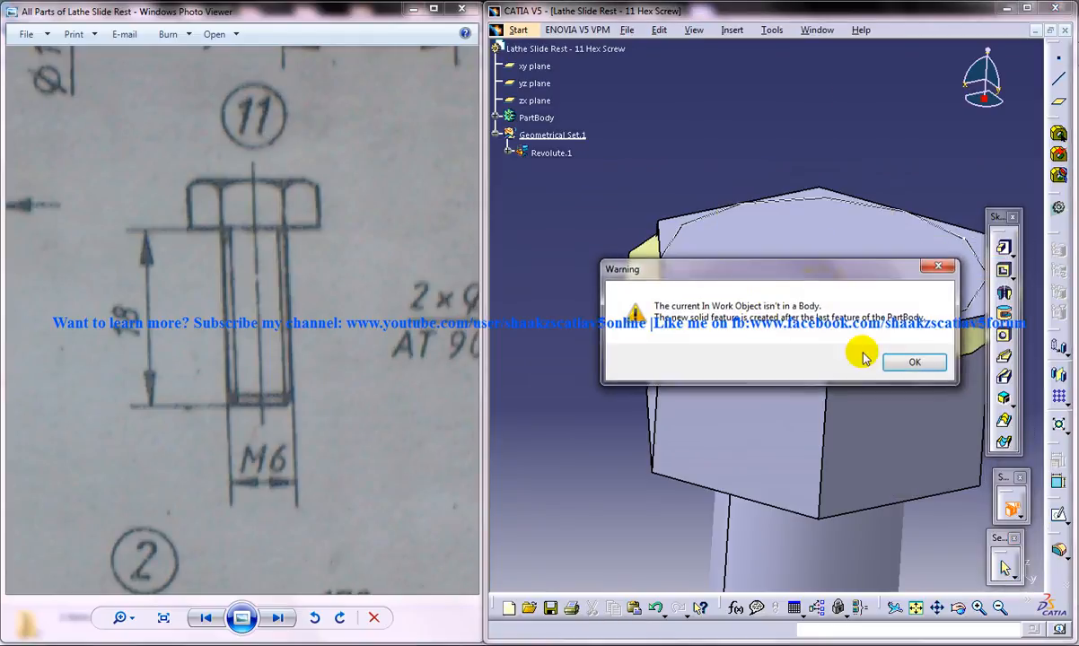
click(914, 362)
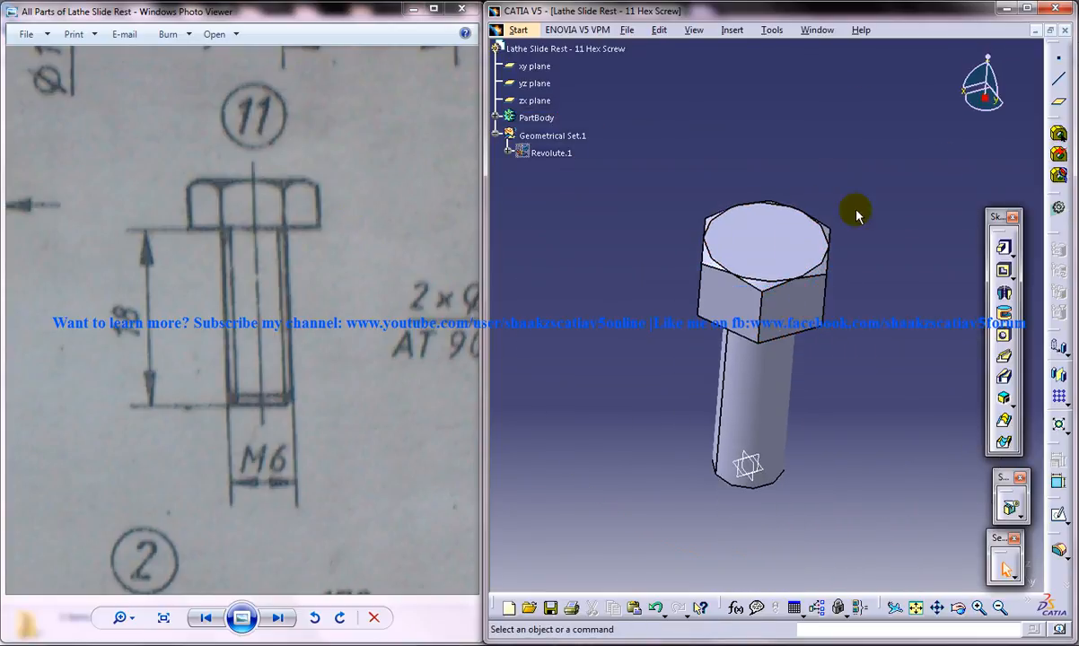
mouse_move(819, 177)
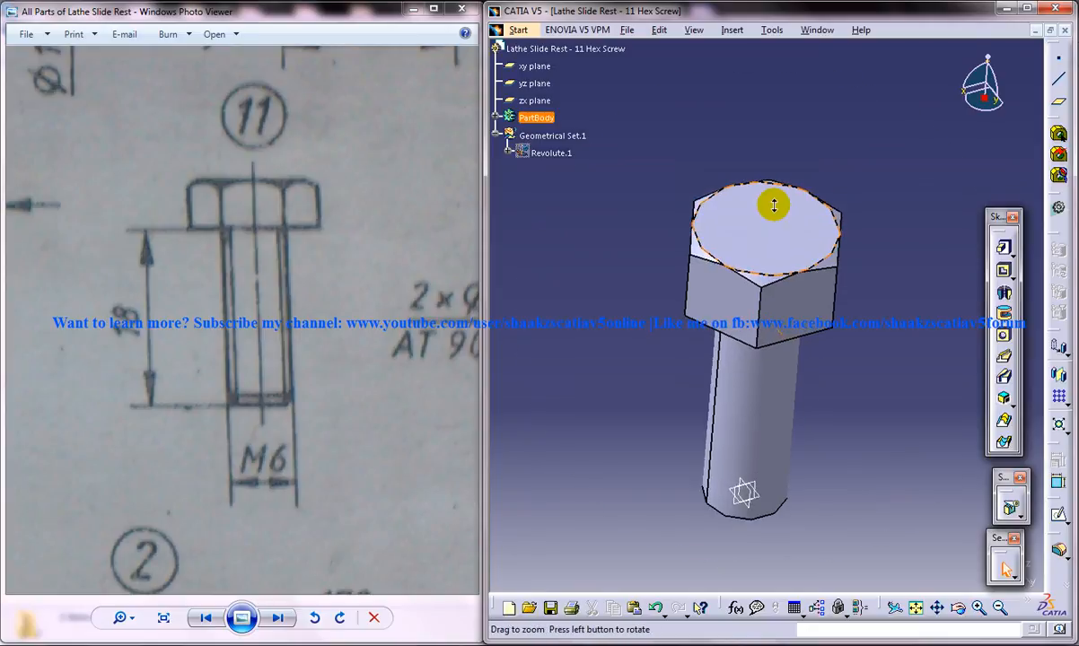
mouse_move(799, 218)
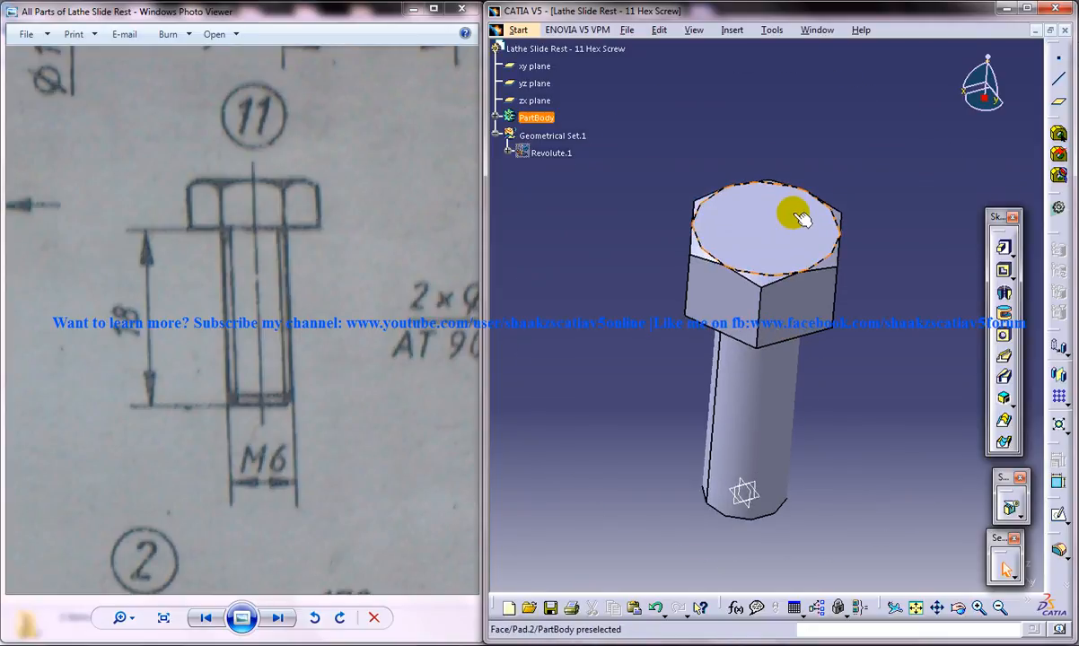
mouse_move(734, 395)
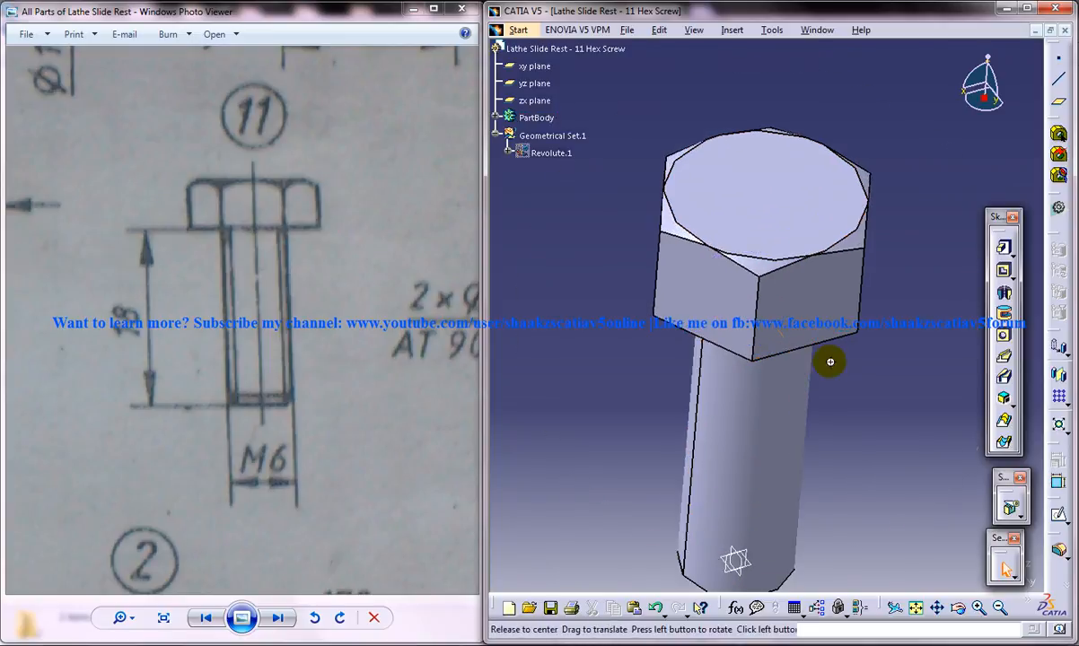
mouse_move(750, 222)
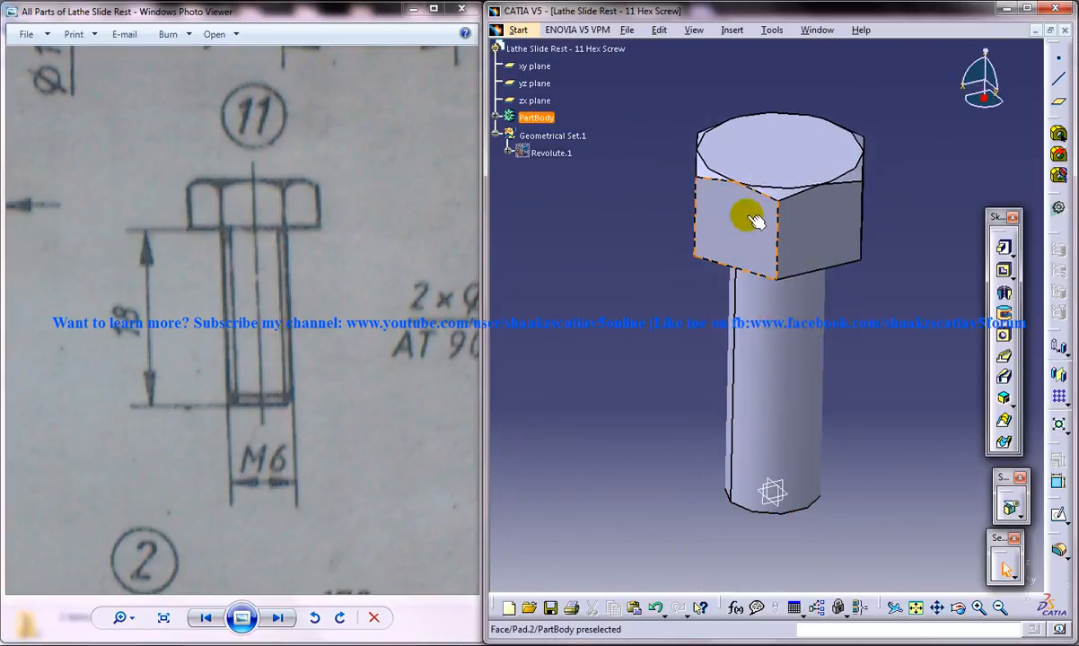
click(887, 350)
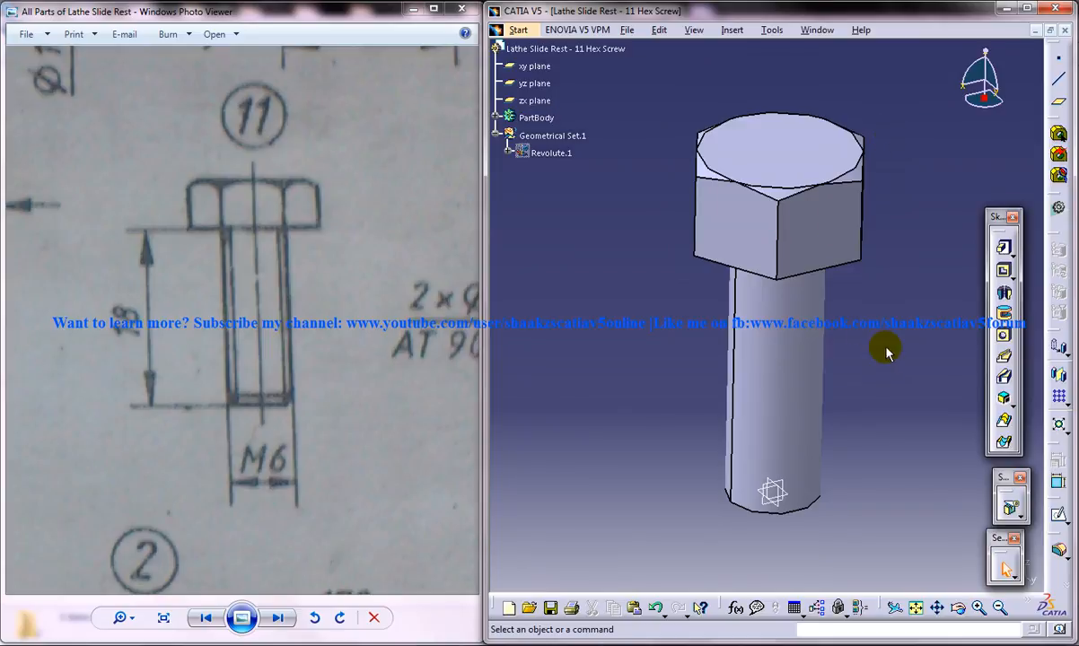